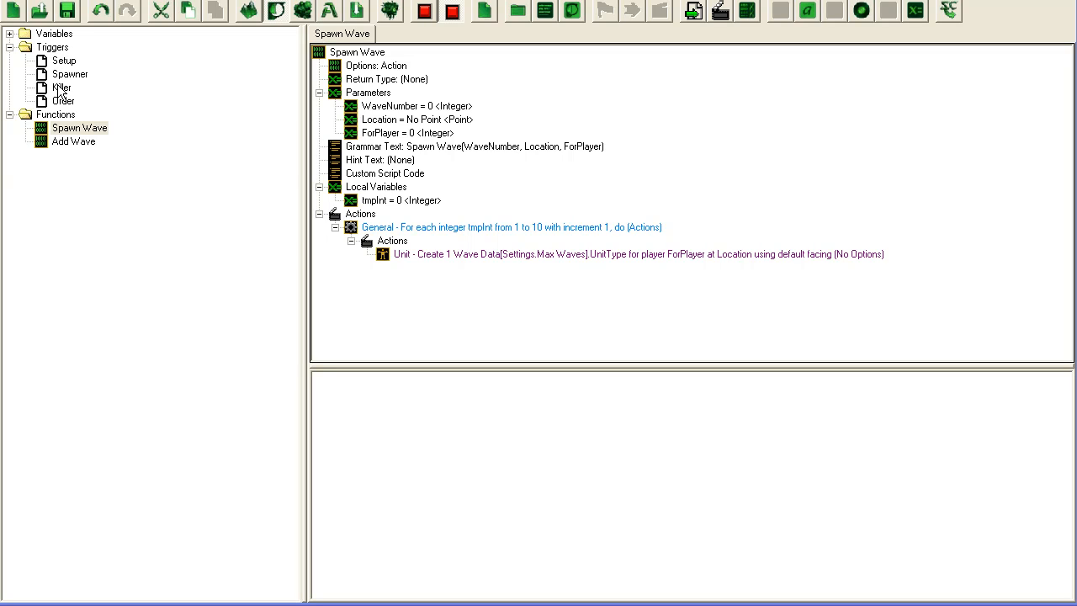
Select the Spawner trigger under Triggers to view its timer event and actions
{"action": "left_click", "coordinate": [61, 74]}
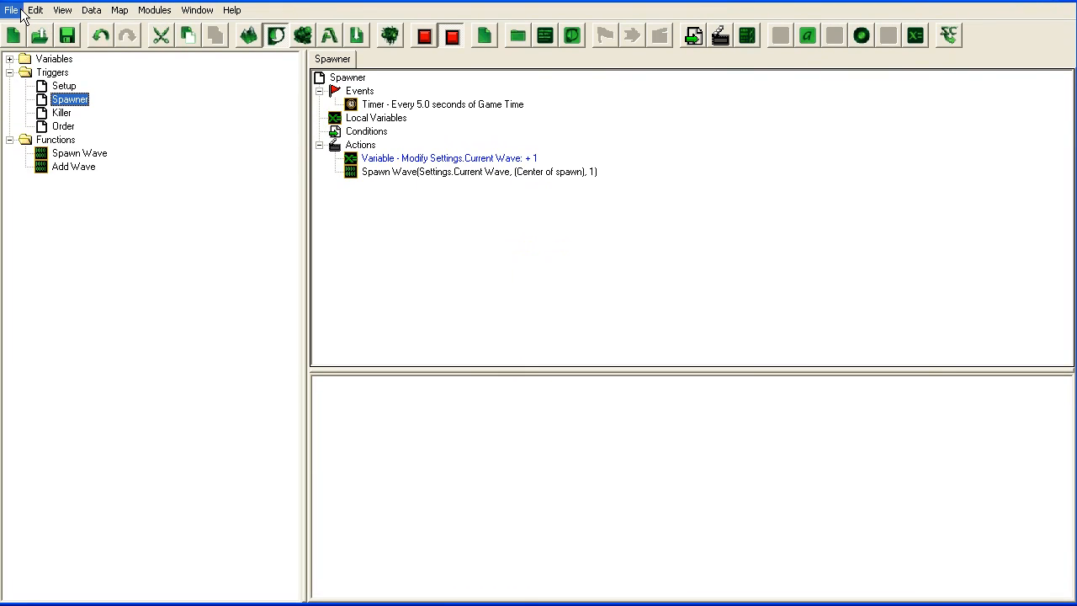
Enable Show Trigger Debugging Window in the Test Document preferences and confirm with OK
{"action": "left_click", "coordinate": [10, 9]}
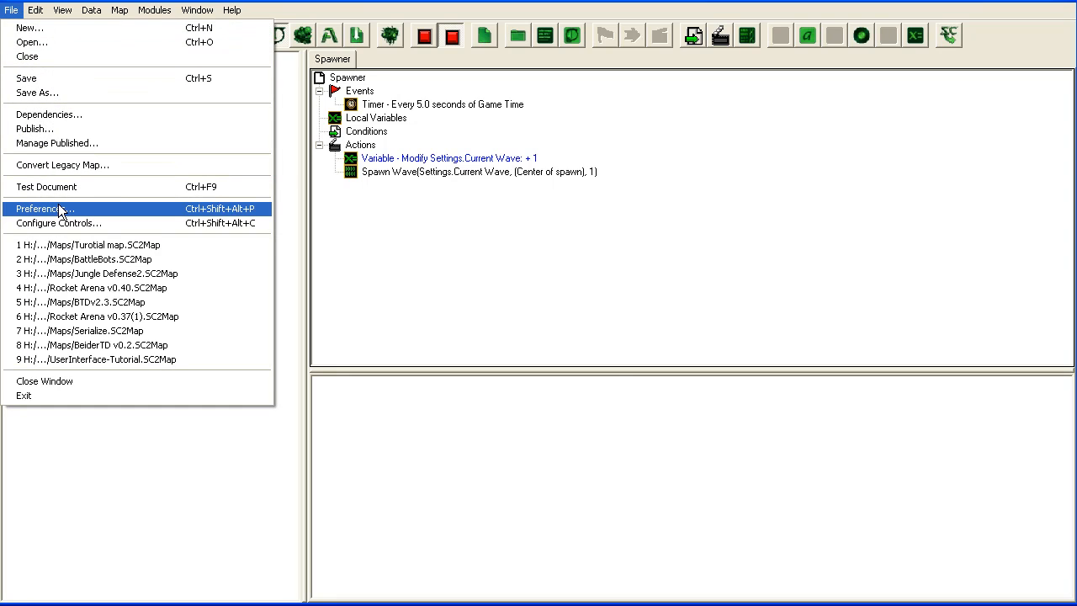
{"action": "left_click", "coordinate": [42, 203]}
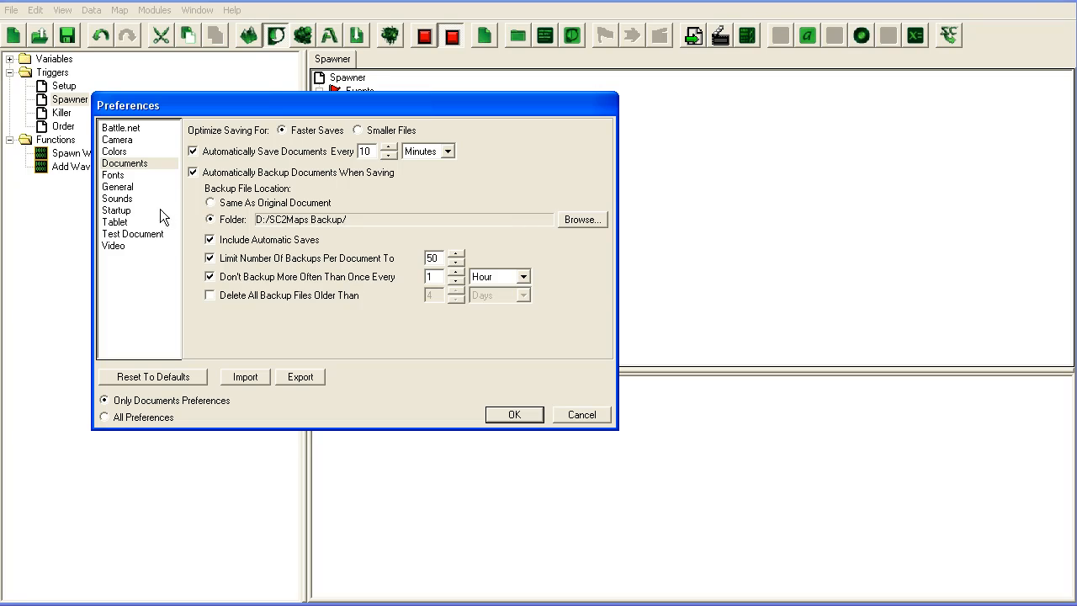
{"action": "left_click", "coordinate": [132, 233]}
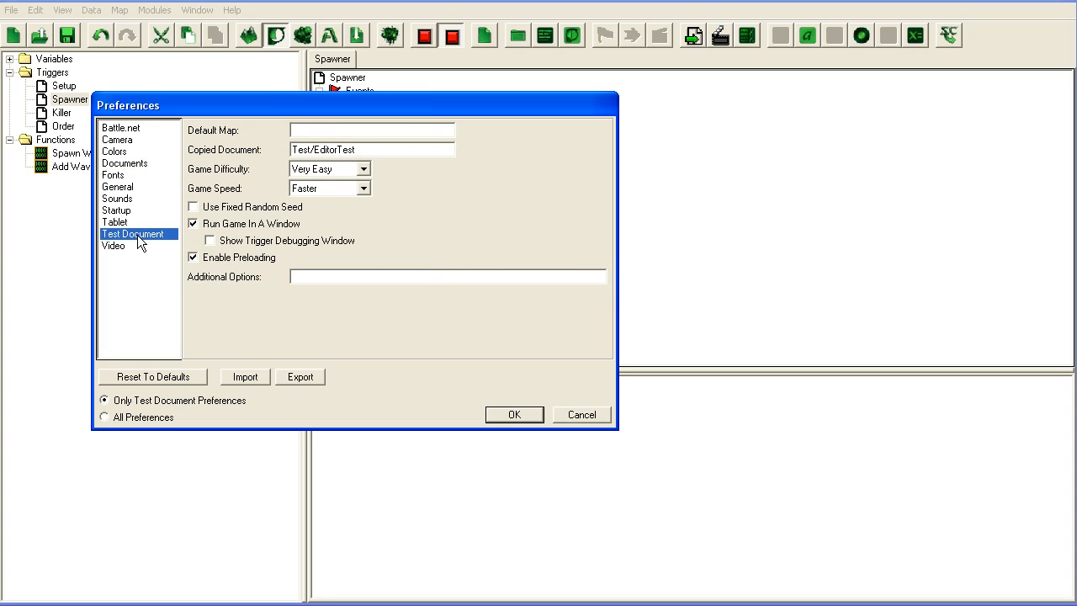
{"action": "mouse_move", "coordinate": [273, 255]}
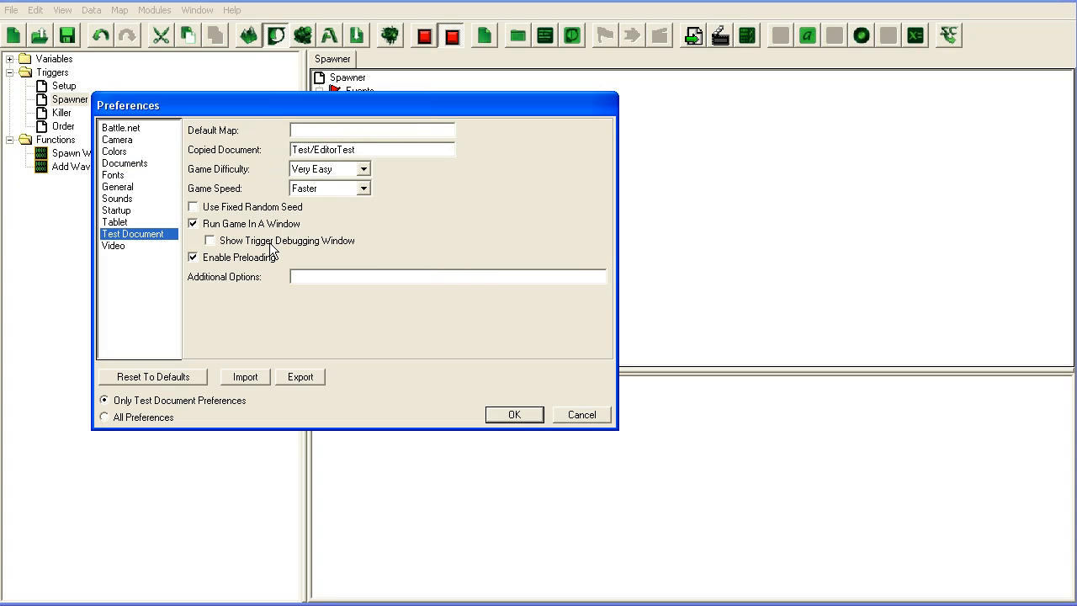
{"action": "left_click", "coordinate": [209, 239]}
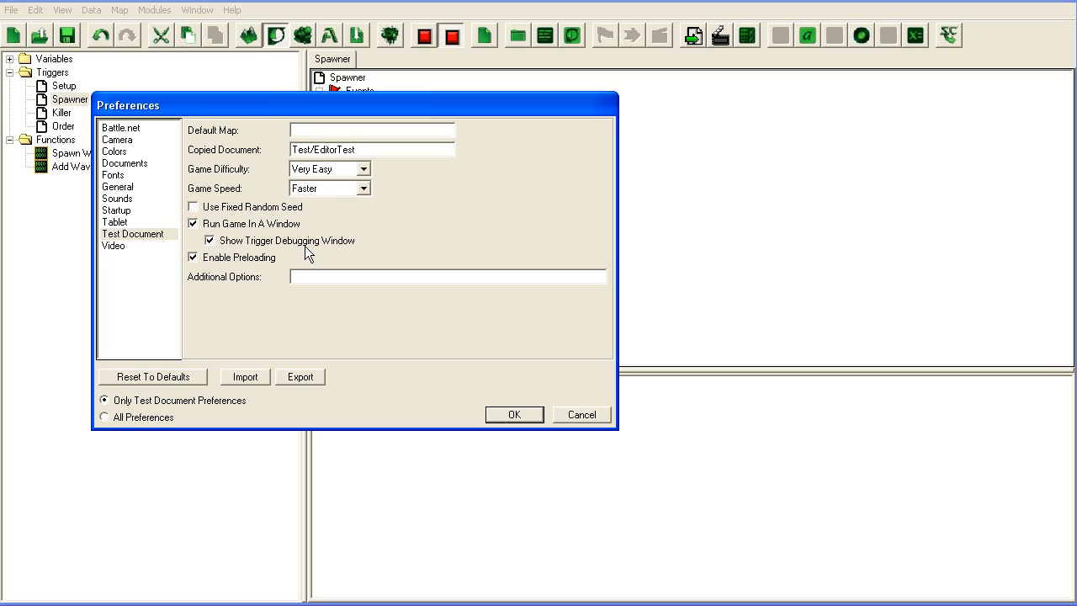
{"action": "mouse_move", "coordinate": [222, 284]}
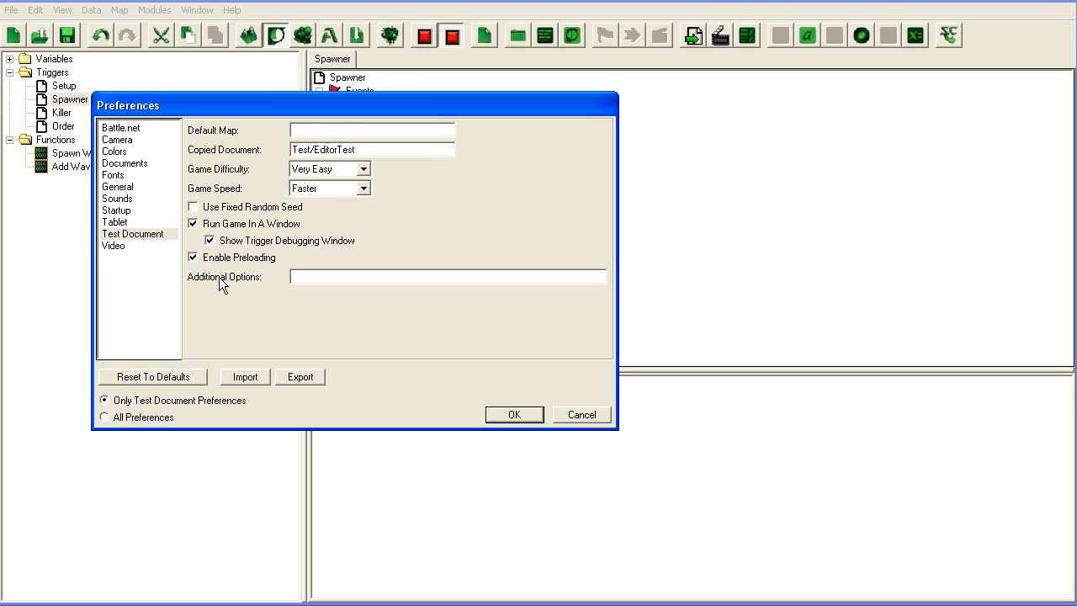
{"action": "mouse_move", "coordinate": [331, 251]}
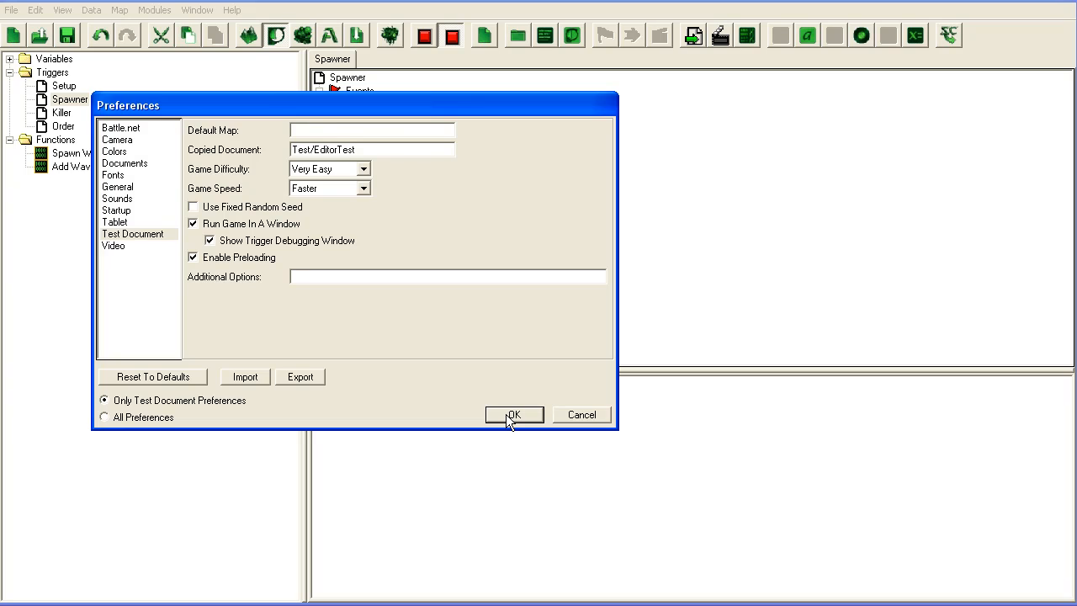
{"action": "left_click", "coordinate": [514, 414]}
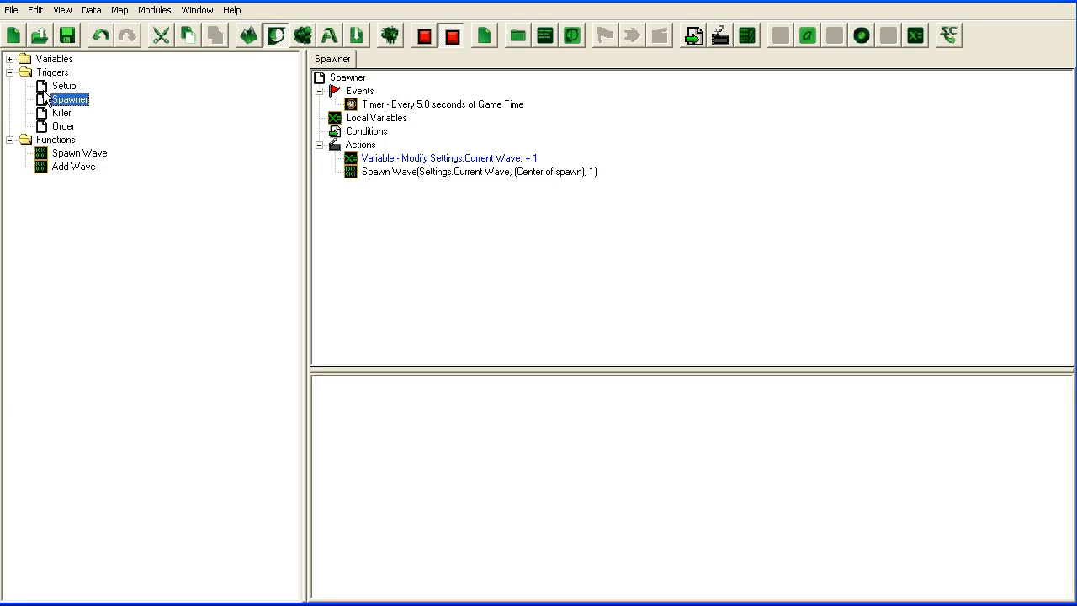
Inspect Setup's wave list, the Add Wave function, and Spawner's Current Wave increment
{"action": "left_click", "coordinate": [64, 87]}
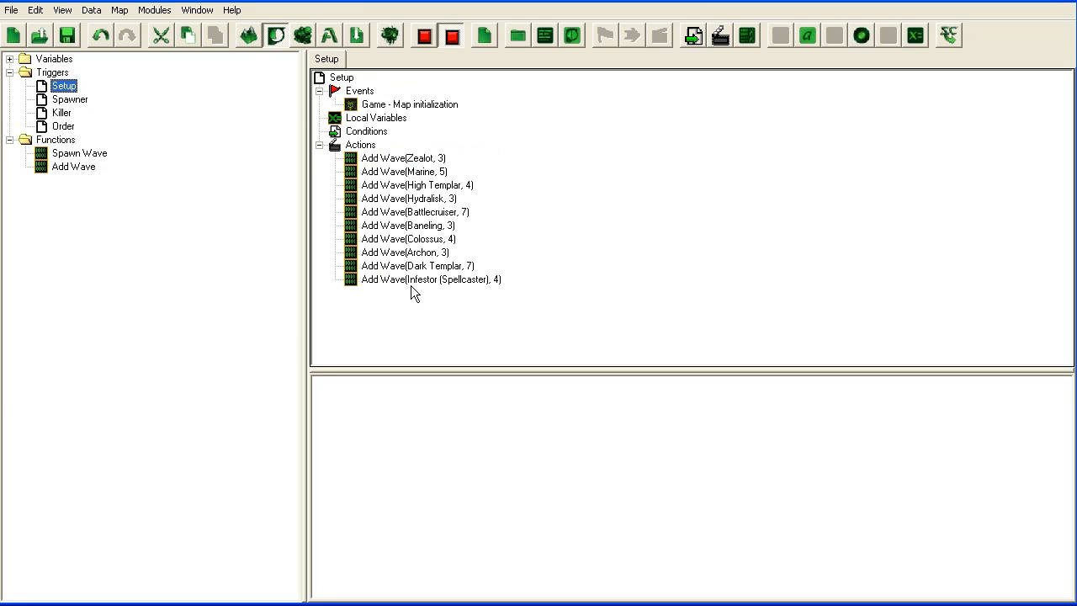
{"action": "left_click", "coordinate": [73, 166]}
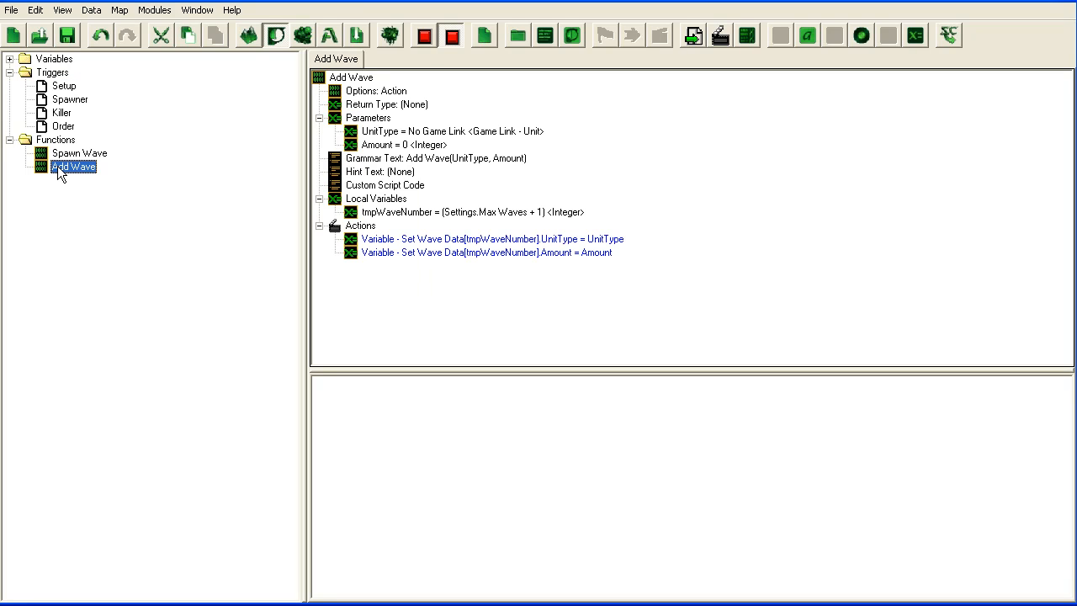
{"action": "left_click", "coordinate": [64, 86]}
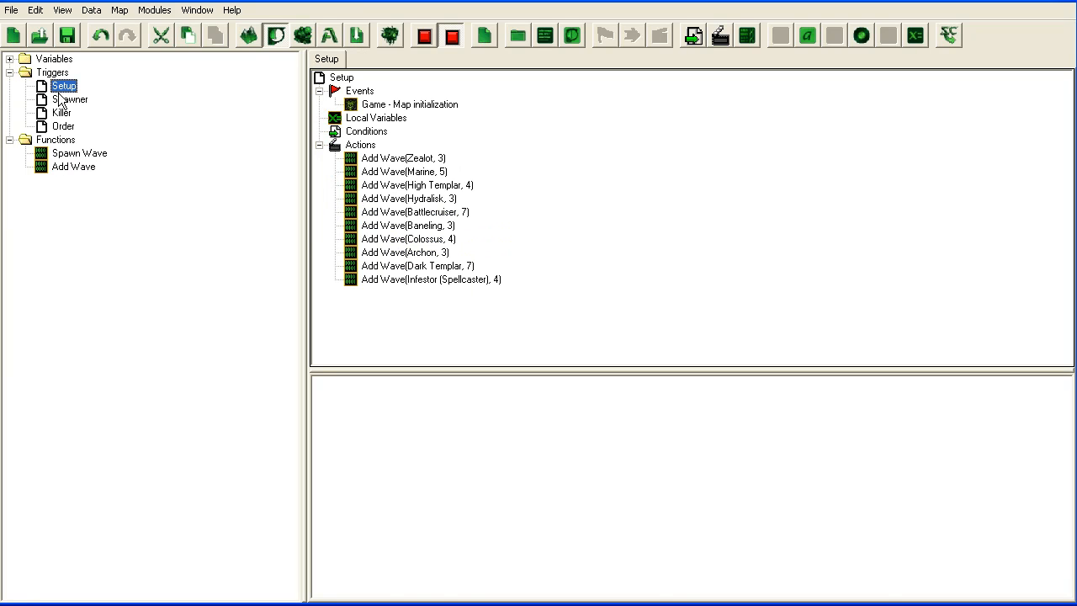
{"action": "left_click", "coordinate": [67, 99]}
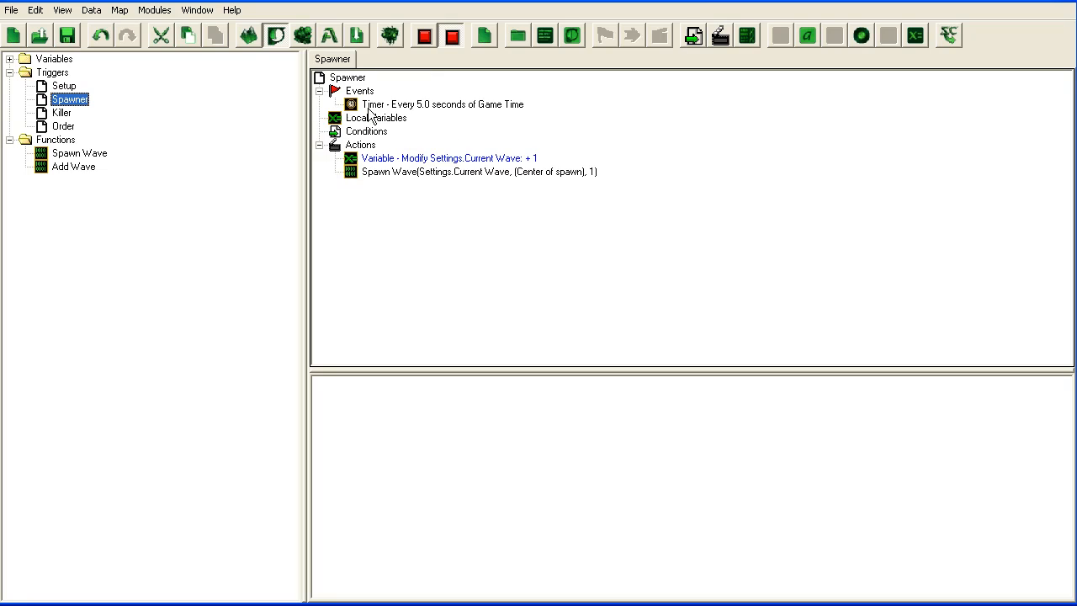
{"action": "left_click", "coordinate": [448, 158]}
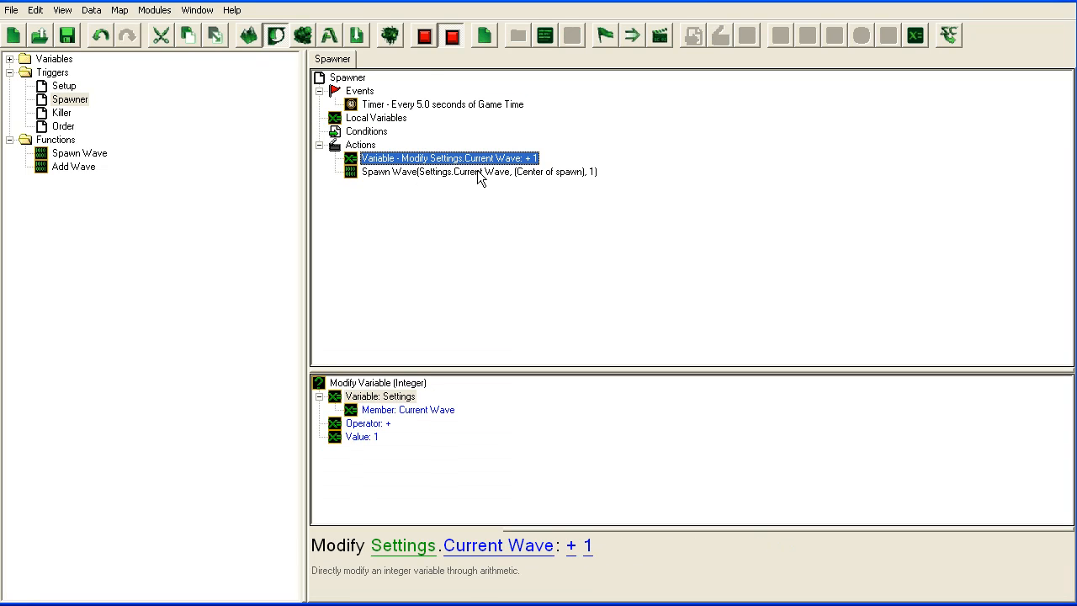
{"action": "mouse_move", "coordinate": [445, 173]}
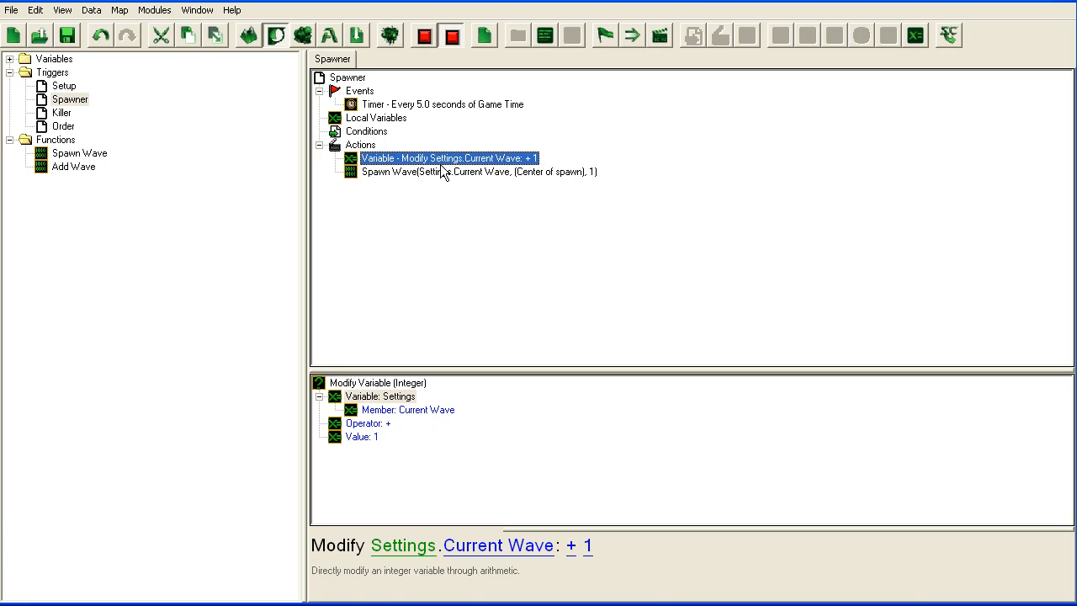
Inspect the Killer and Order triggers' unit-enters-spawn event, then return to Setup
{"action": "left_click", "coordinate": [63, 112]}
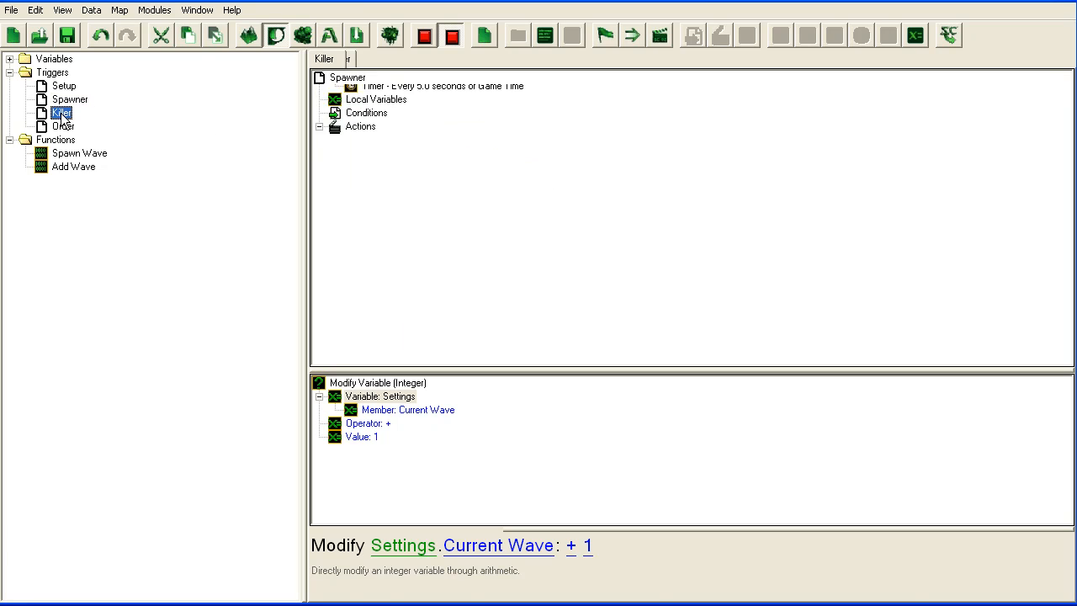
{"action": "left_click", "coordinate": [62, 111]}
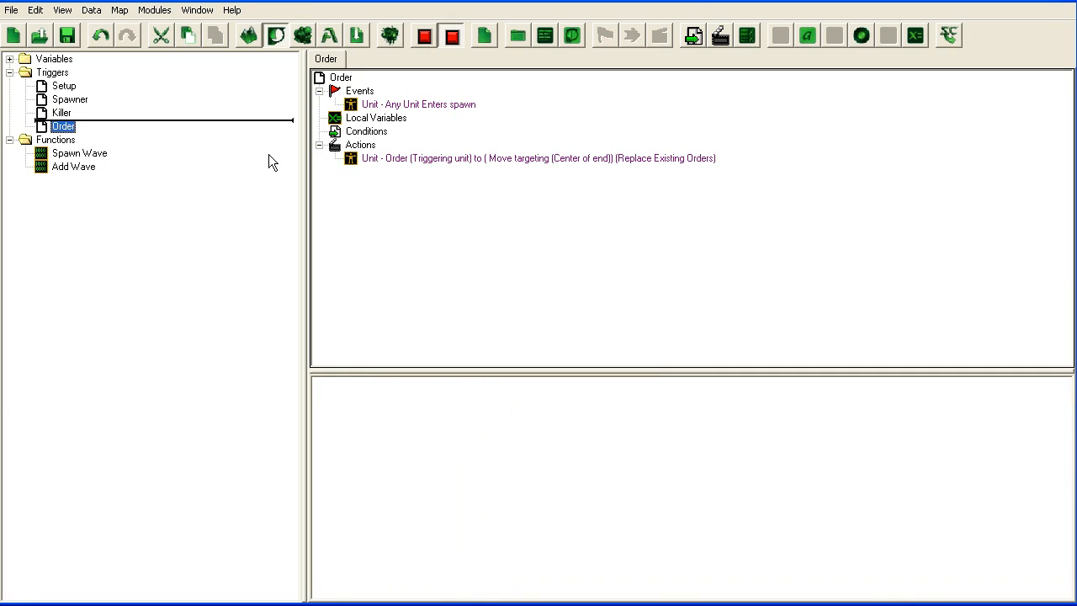
{"action": "mouse_move", "coordinate": [442, 114]}
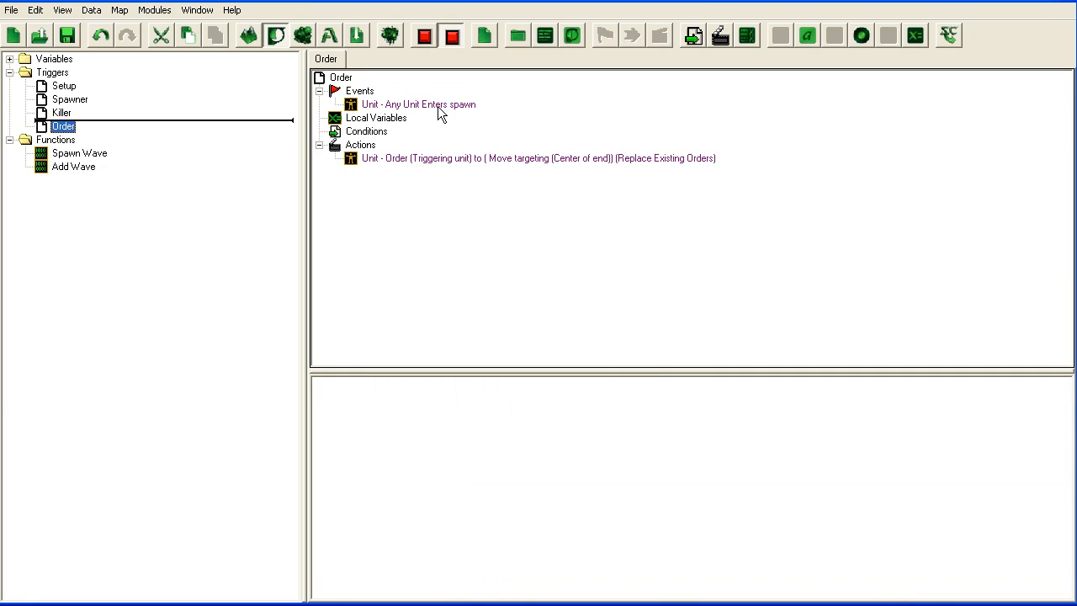
{"action": "left_click", "coordinate": [418, 103]}
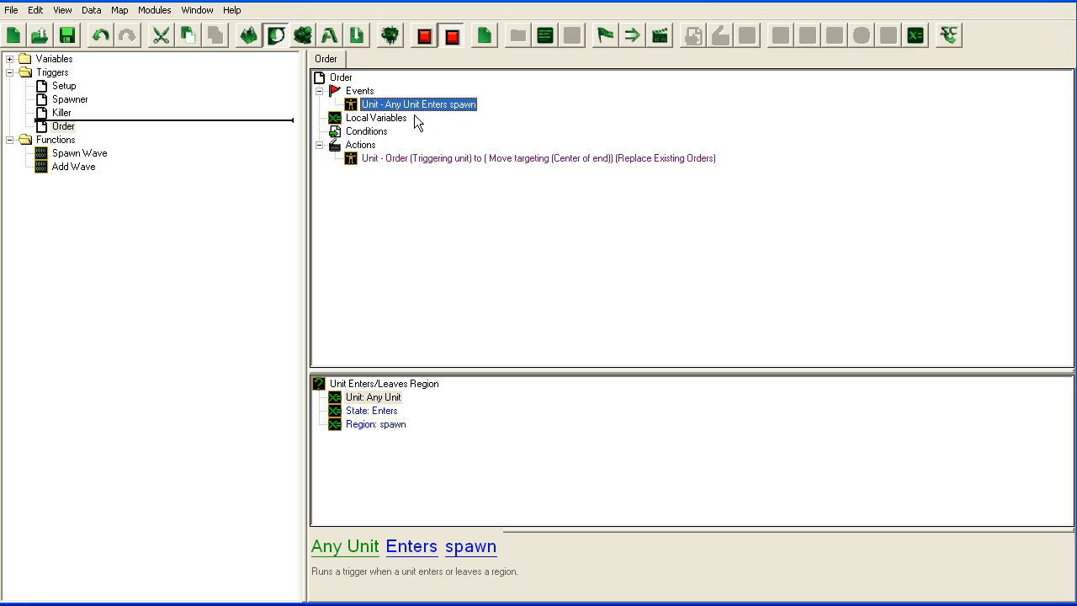
{"action": "mouse_move", "coordinate": [495, 112]}
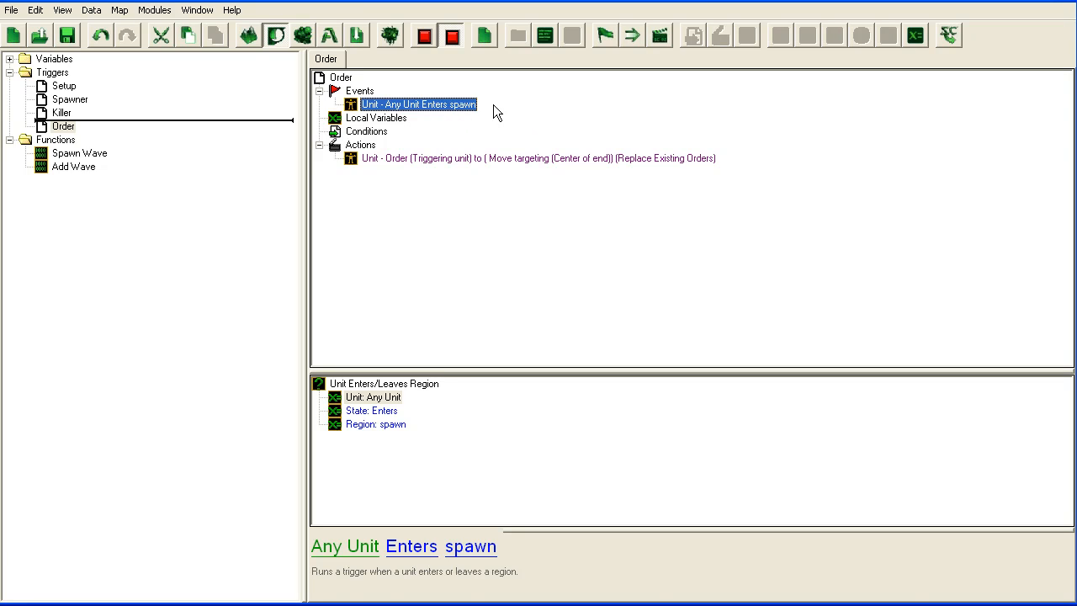
{"action": "mouse_move", "coordinate": [596, 167]}
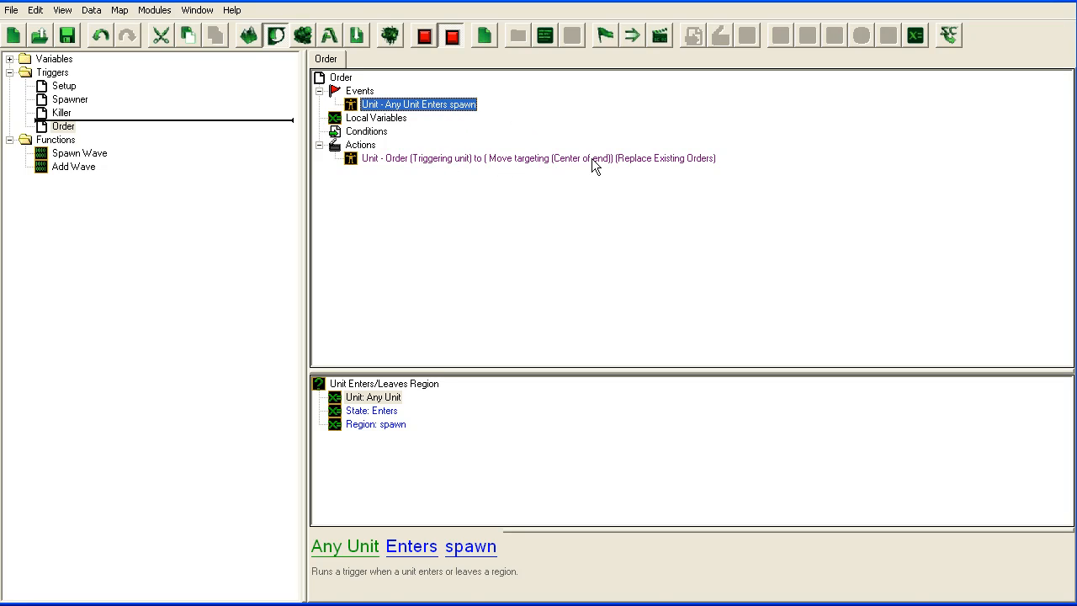
{"action": "left_click", "coordinate": [63, 87]}
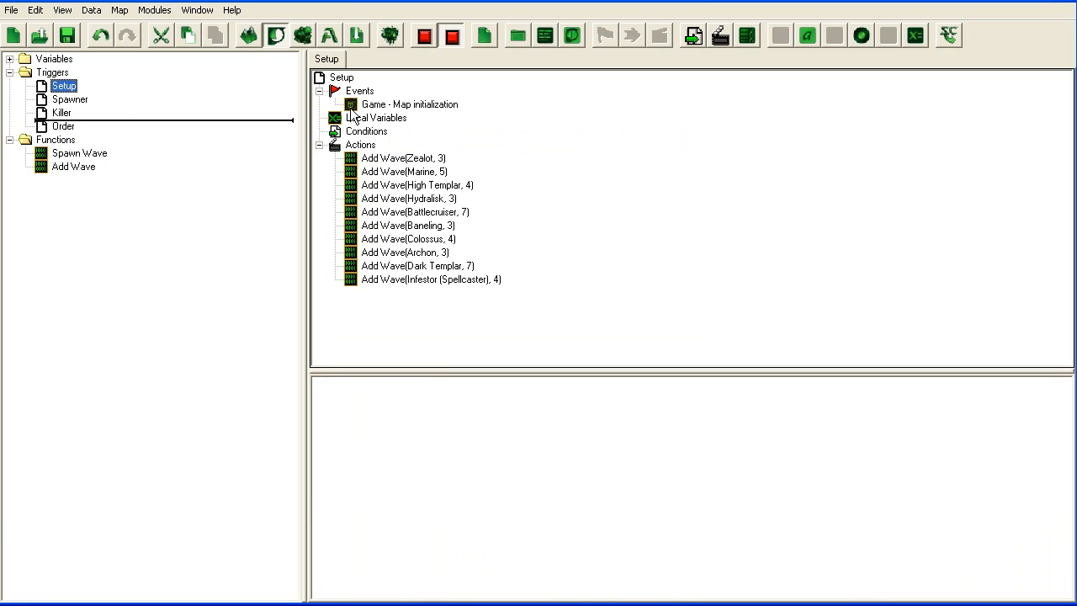
{"action": "mouse_move", "coordinate": [385, 128]}
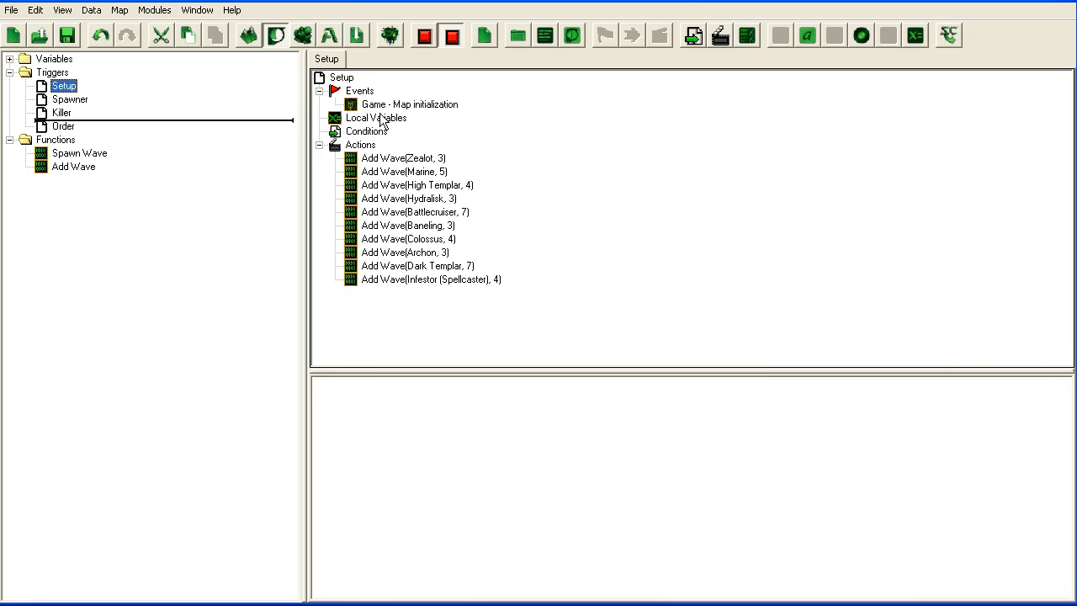
{"action": "mouse_move", "coordinate": [940, 34]}
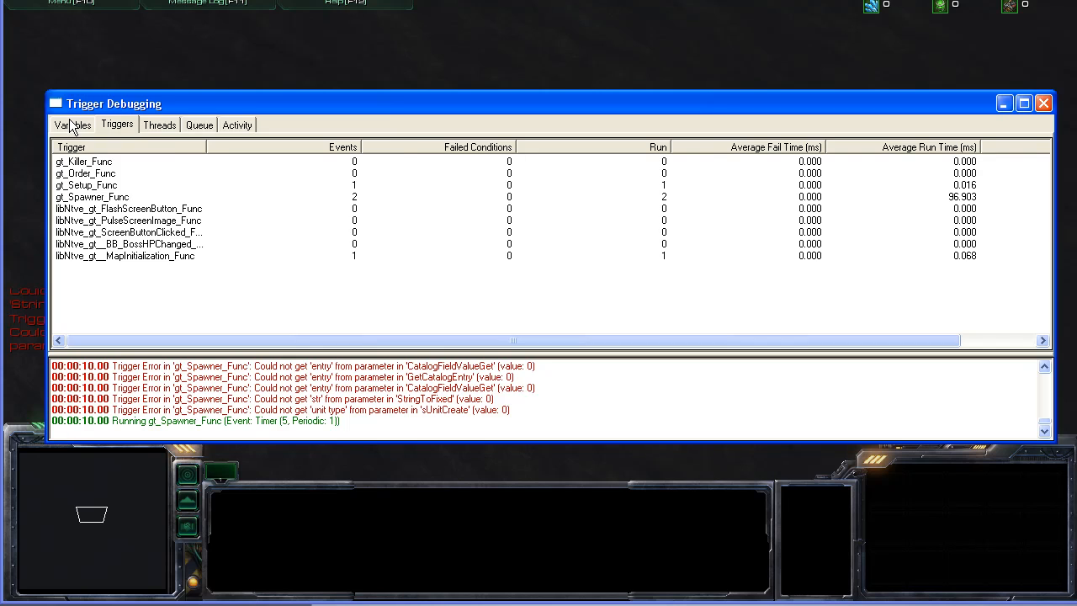
{"action": "left_click", "coordinate": [159, 125]}
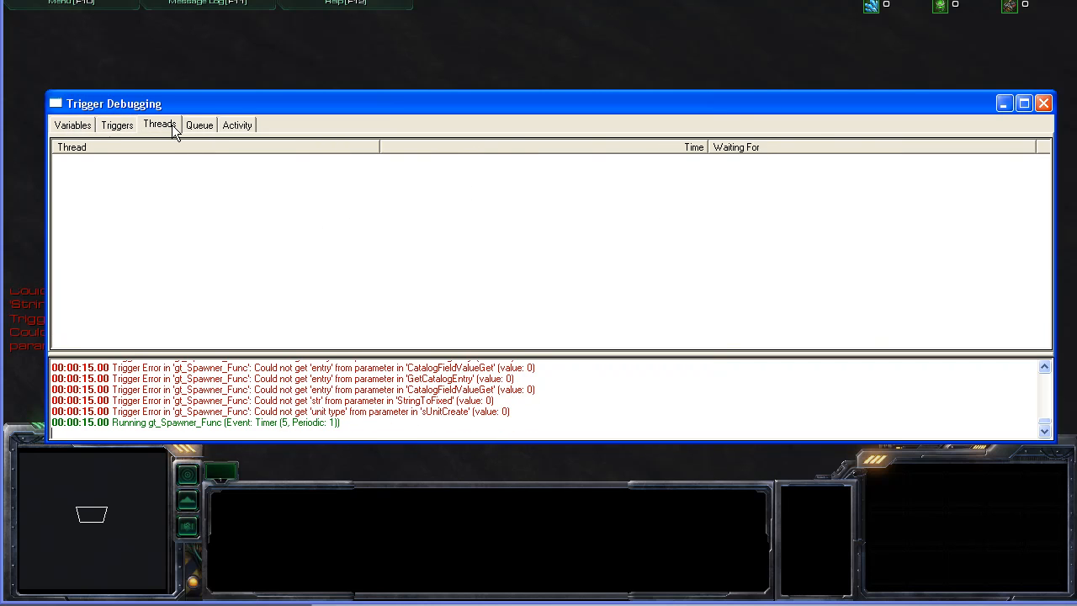
{"action": "mouse_move", "coordinate": [166, 137]}
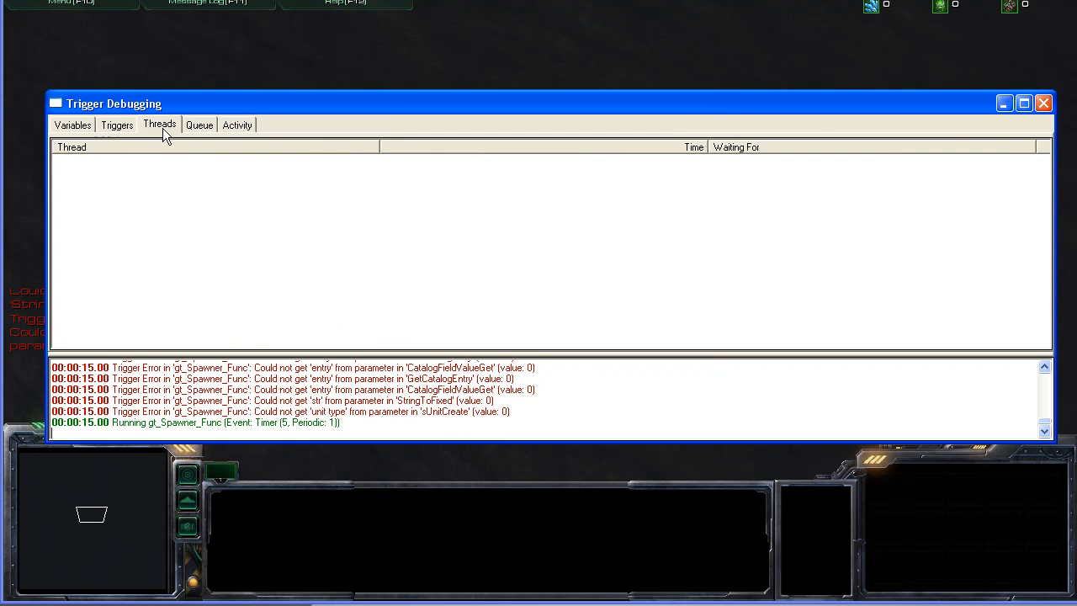
{"action": "left_click", "coordinate": [116, 125]}
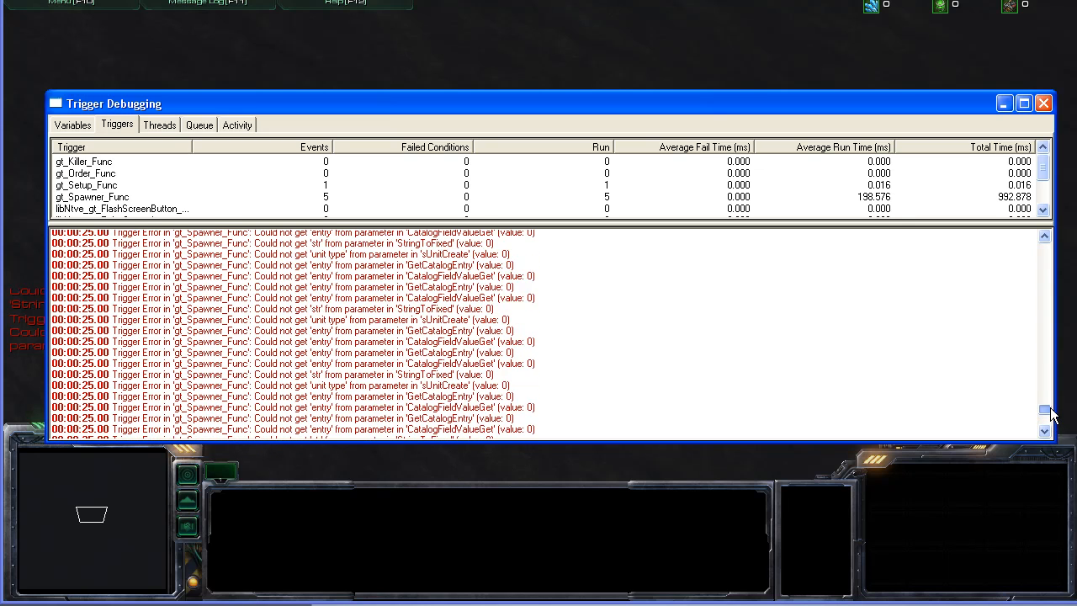
{"action": "left_click", "coordinate": [1043, 103]}
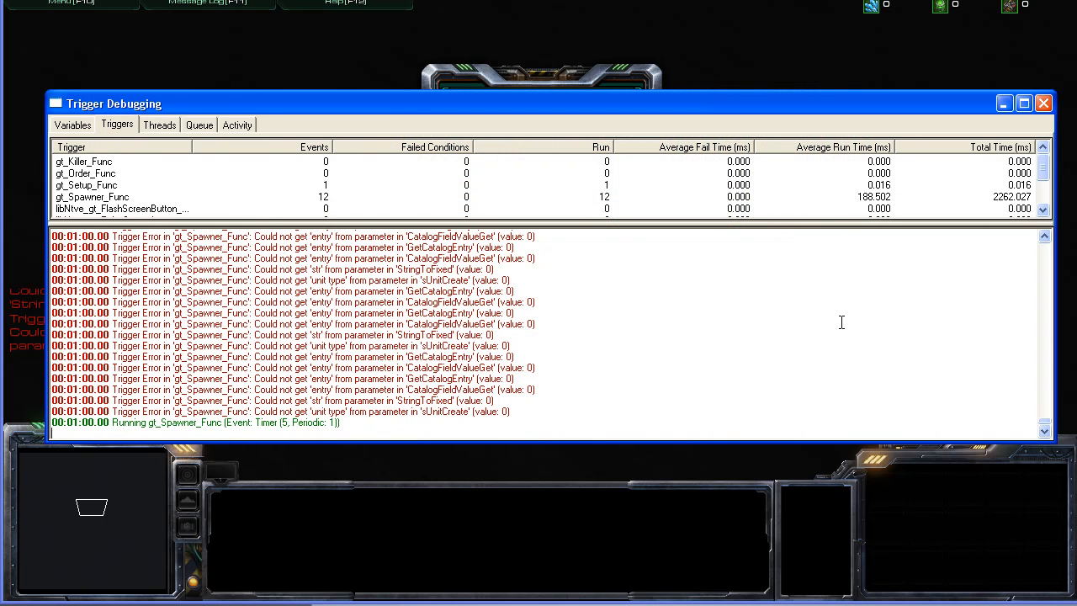
{"action": "mouse_move", "coordinate": [955, 289]}
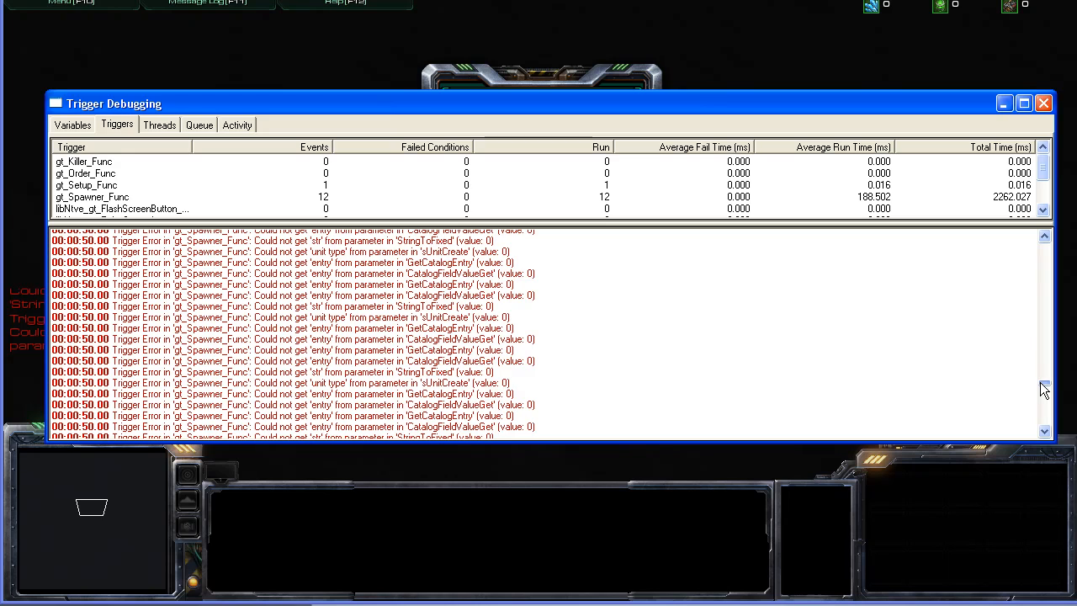
{"action": "scroll", "scroll_direction": "down", "scroll_amount": 3}
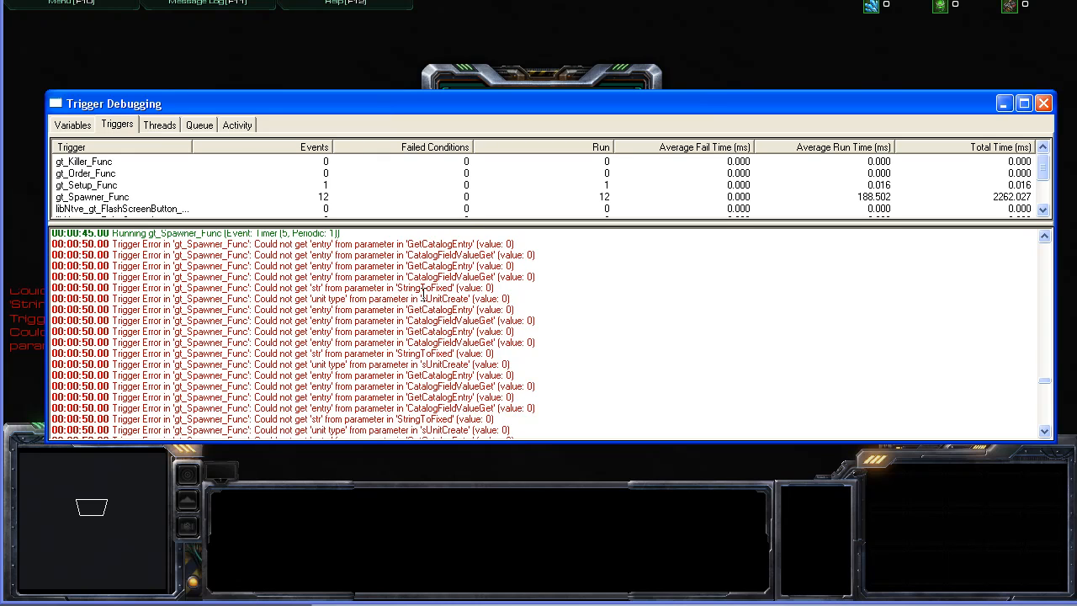
{"action": "left_click_drag", "start_coordinate": [425, 298], "coordinate": [526, 332]}
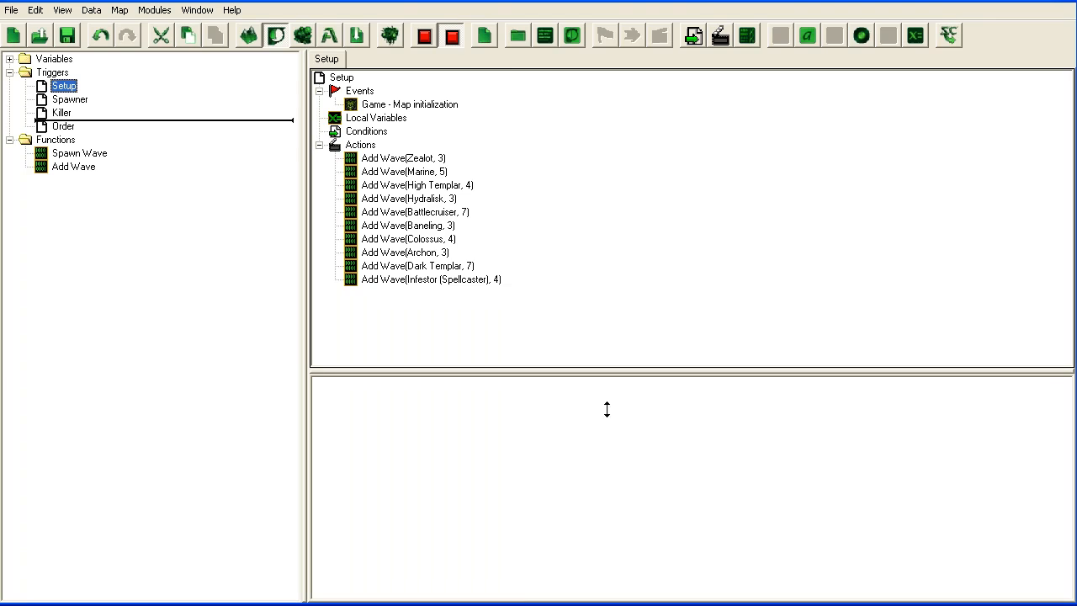
Bring up the Trigger Debugging log and double-click the failing trigger name in an error
{"action": "left_click", "coordinate": [79, 153]}
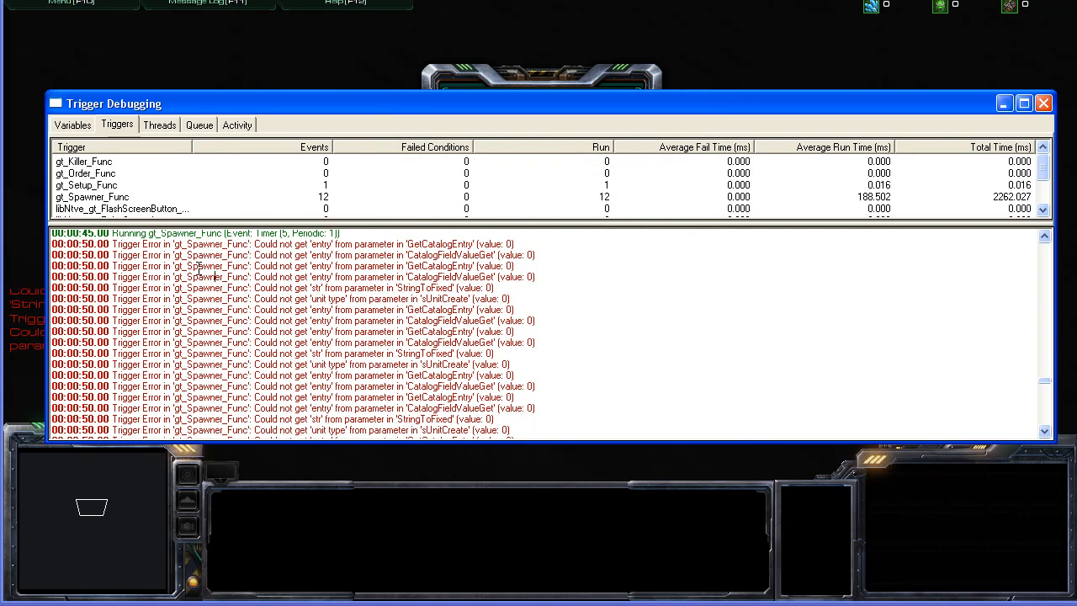
{"action": "mouse_move", "coordinate": [179, 265]}
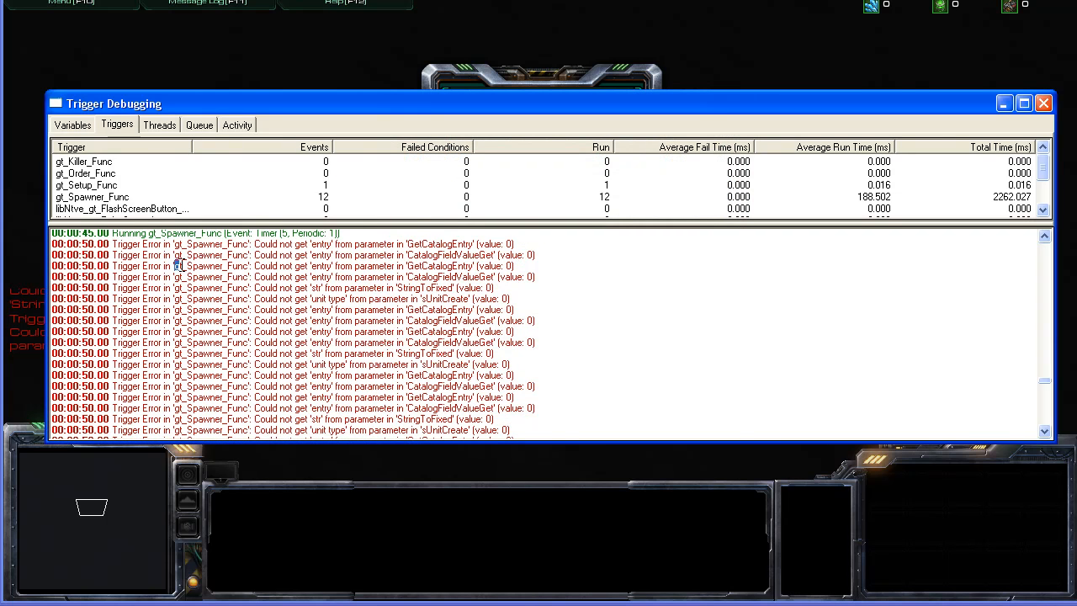
{"action": "double_click", "coordinate": [212, 266]}
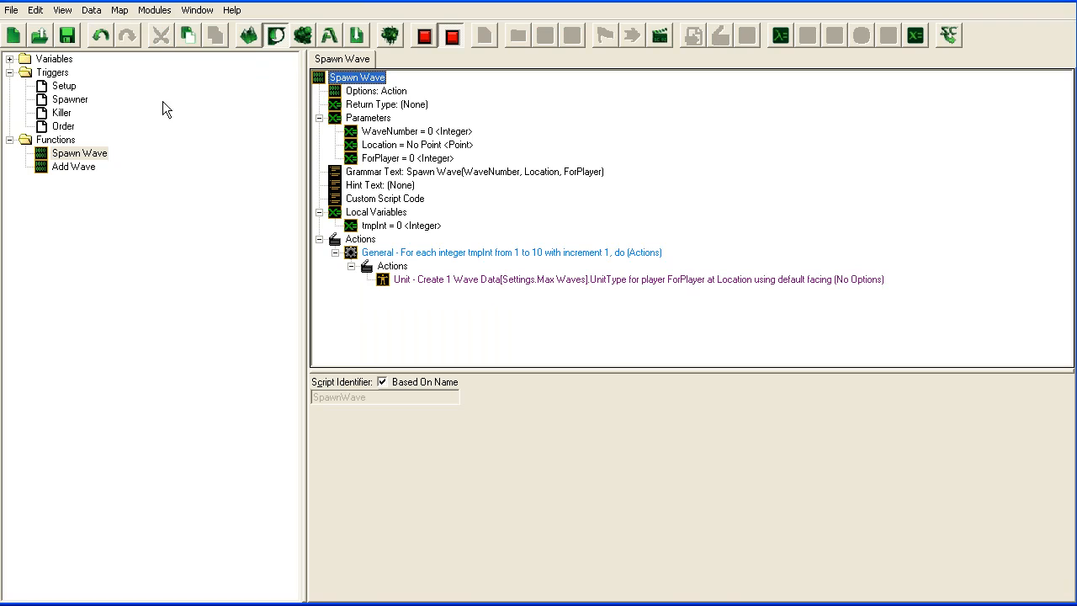
Open the Spawner trigger and turn on View Raw Data to see script names
{"action": "left_click", "coordinate": [73, 166]}
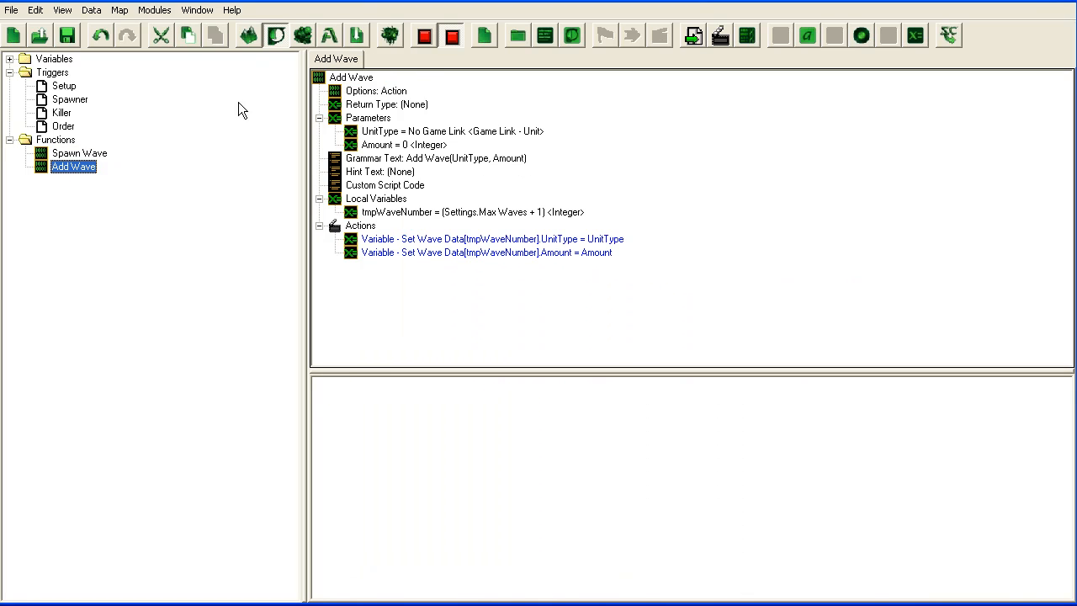
{"action": "left_click", "coordinate": [72, 99]}
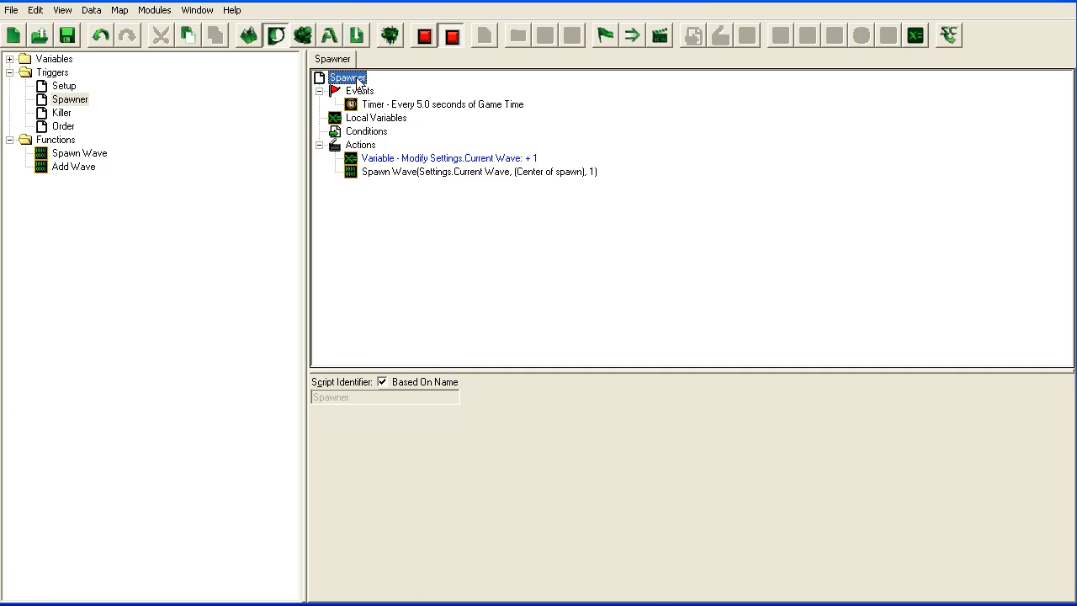
{"action": "left_click", "coordinate": [62, 9]}
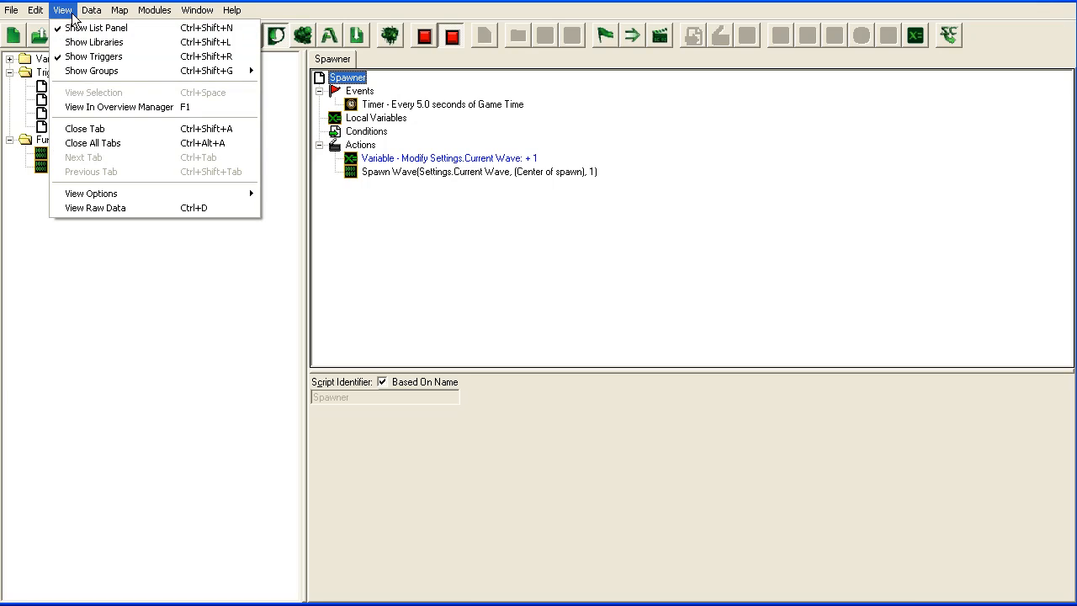
{"action": "left_click", "coordinate": [95, 207]}
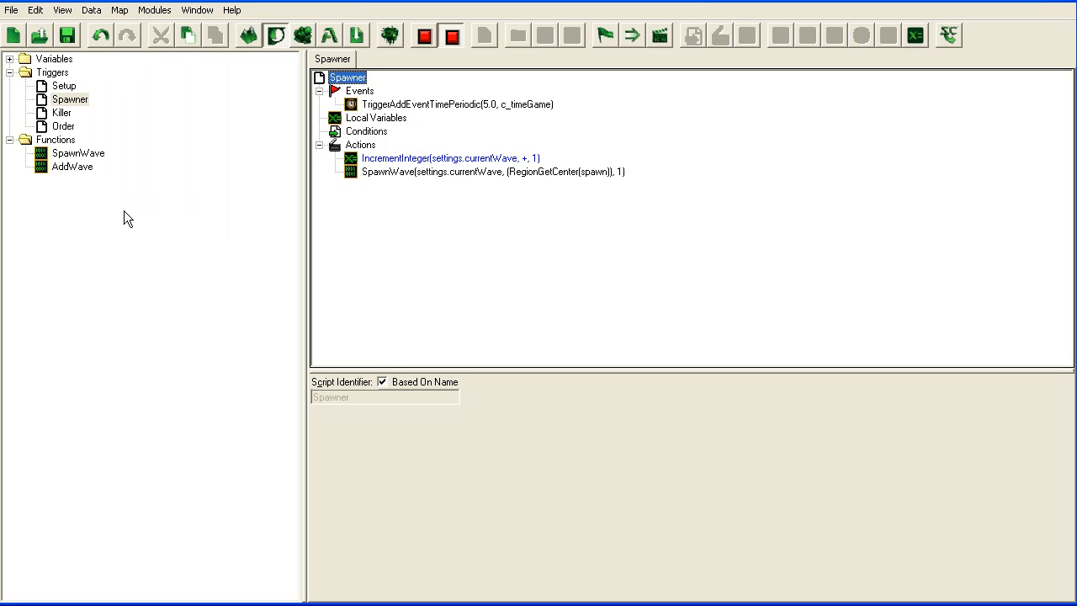
{"action": "left_click", "coordinate": [358, 91]}
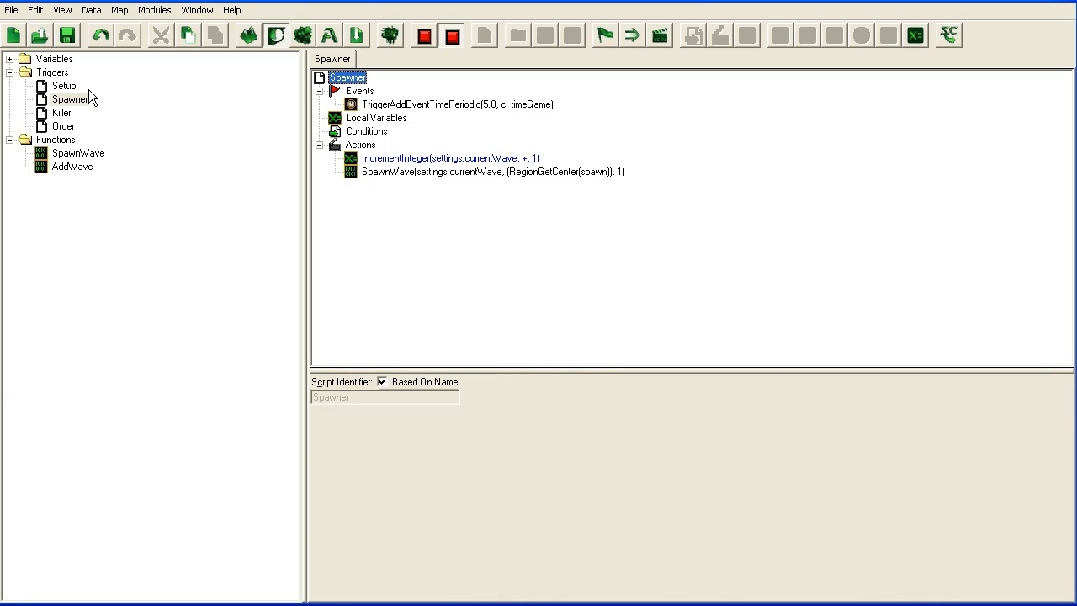
Turn View Raw Data back off and select the trigger name in a debug error line
{"action": "left_click", "coordinate": [63, 11]}
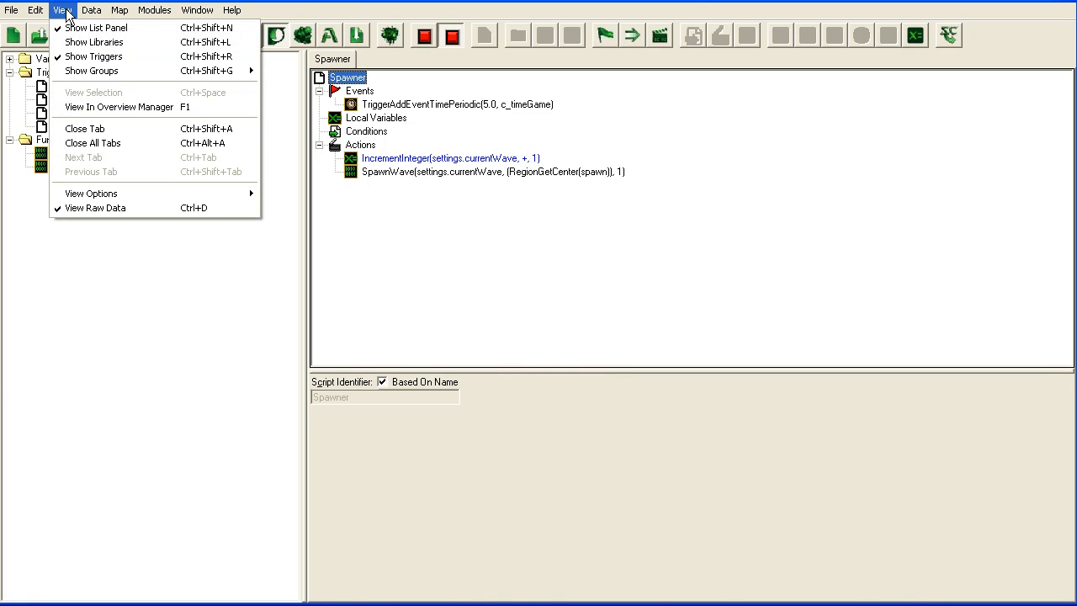
{"action": "left_click", "coordinate": [95, 208]}
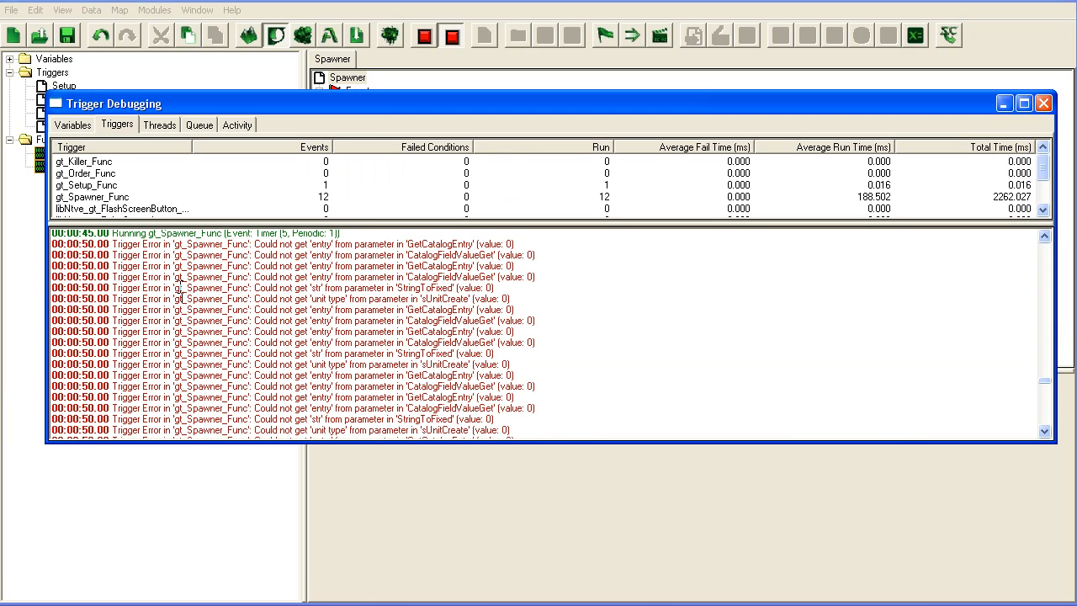
{"action": "double_click", "coordinate": [212, 287]}
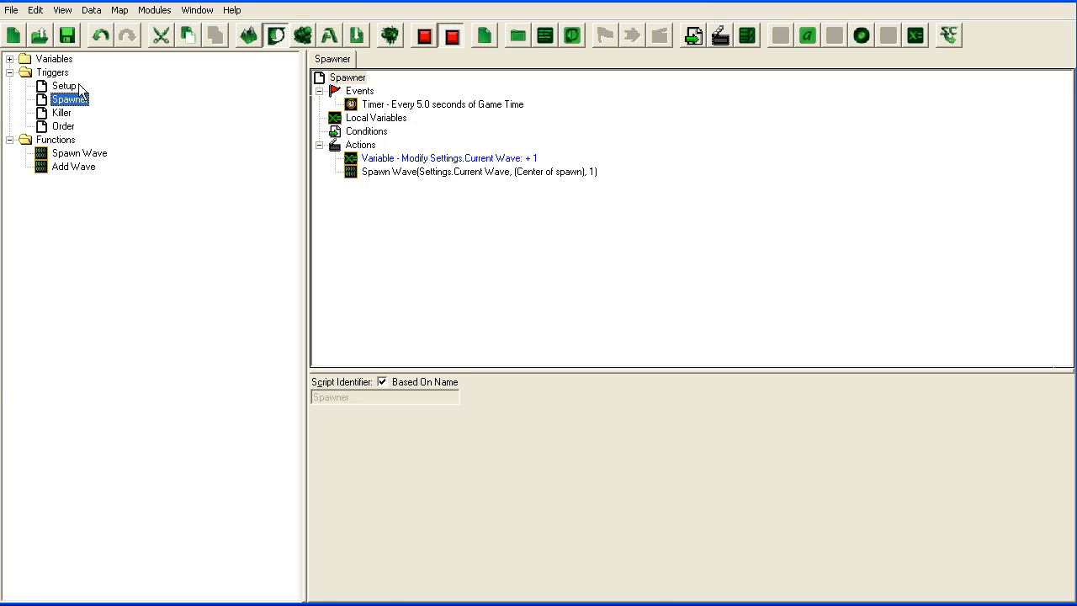
{"action": "mouse_move", "coordinate": [111, 126]}
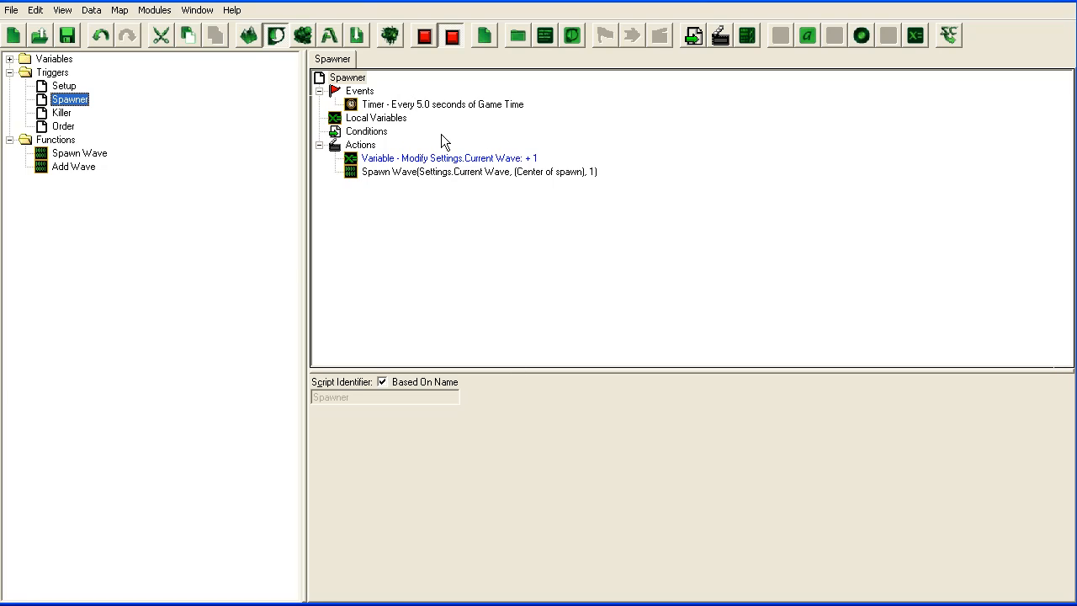
View Spawn Wave's parameters: Settings.Current Wave, center of spawn, player 1
{"action": "left_click", "coordinate": [348, 77]}
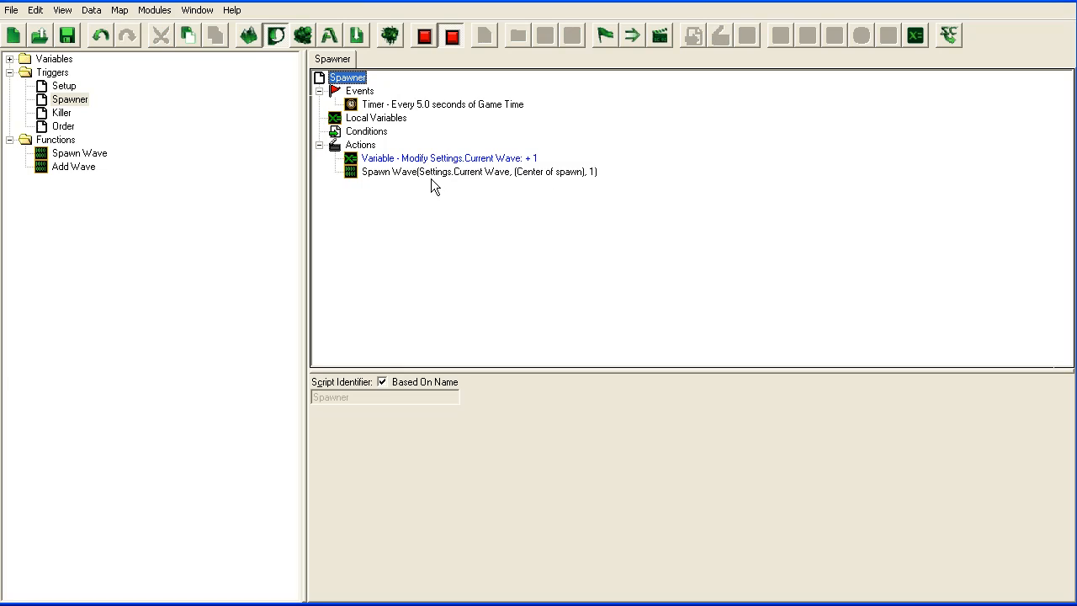
{"action": "left_click", "coordinate": [452, 172]}
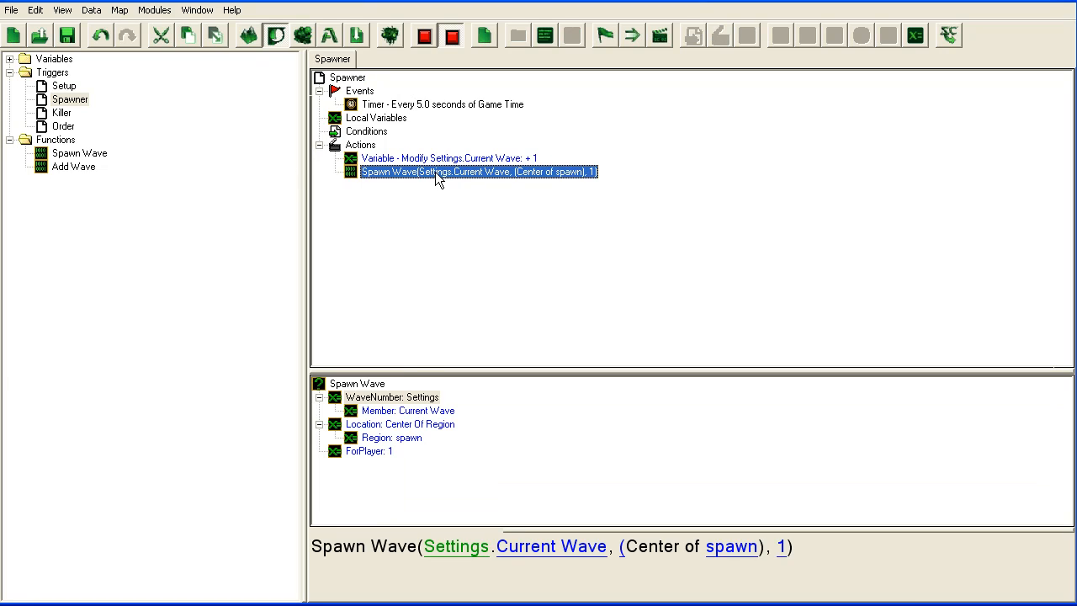
{"action": "mouse_move", "coordinate": [530, 186]}
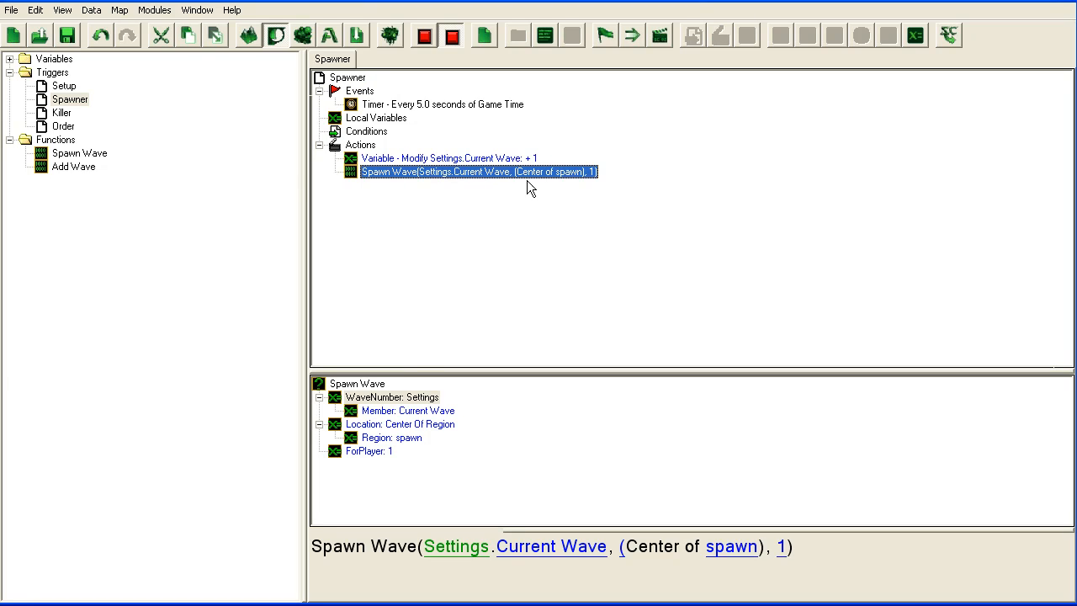
{"action": "mouse_move", "coordinate": [383, 183]}
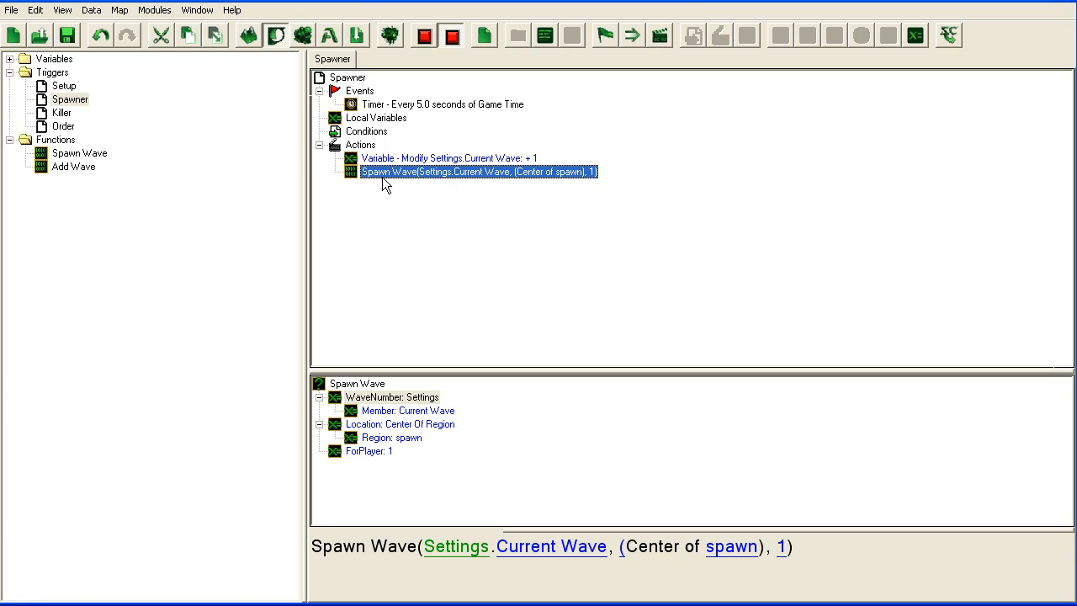
{"action": "mouse_move", "coordinate": [101, 103]}
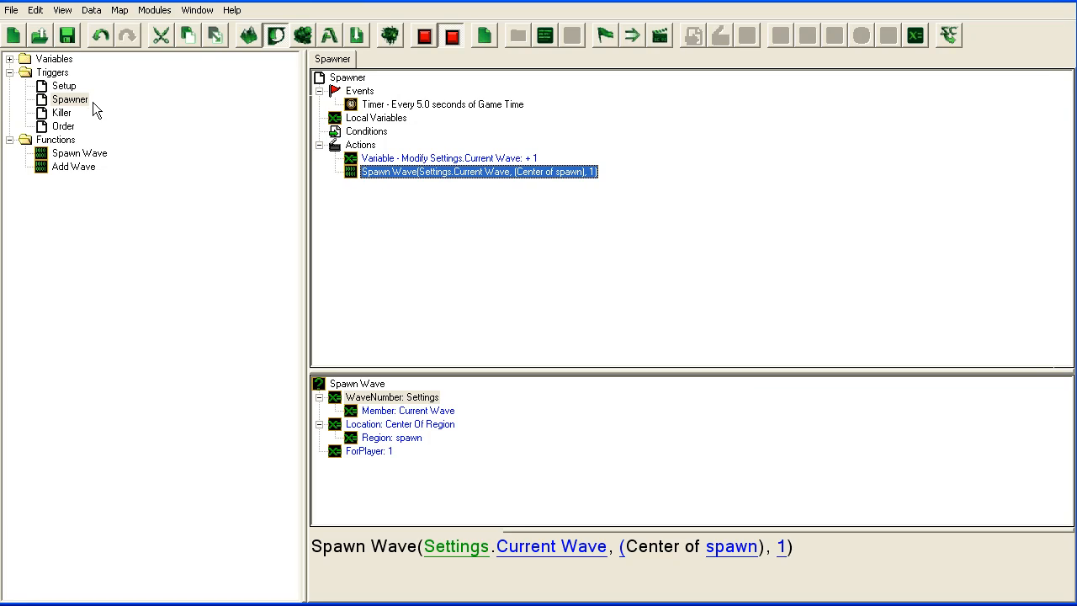
{"action": "left_click", "coordinate": [72, 99]}
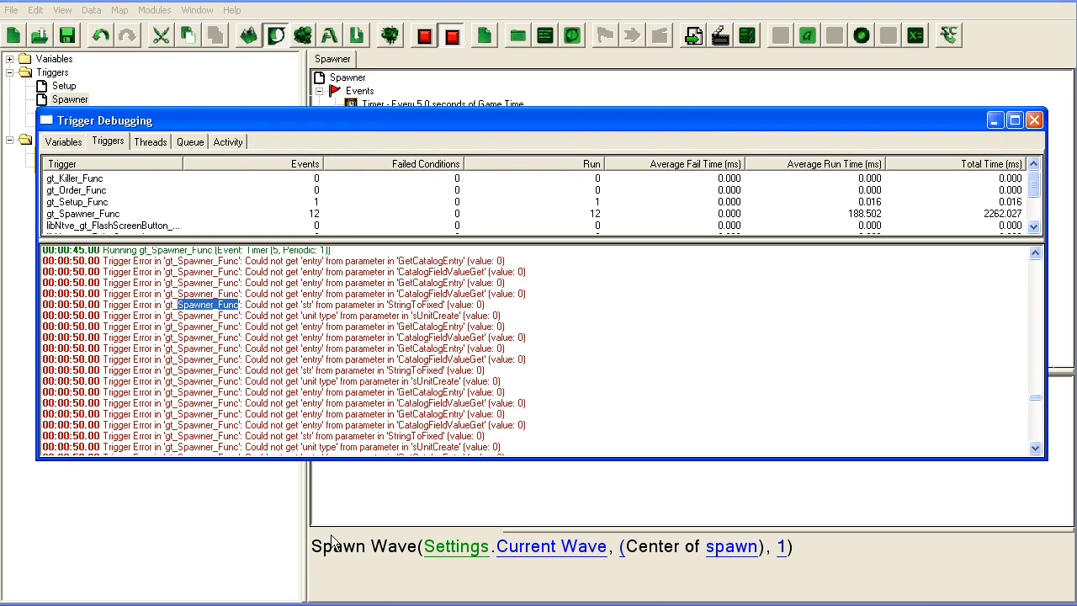
{"action": "left_click", "coordinate": [1033, 120]}
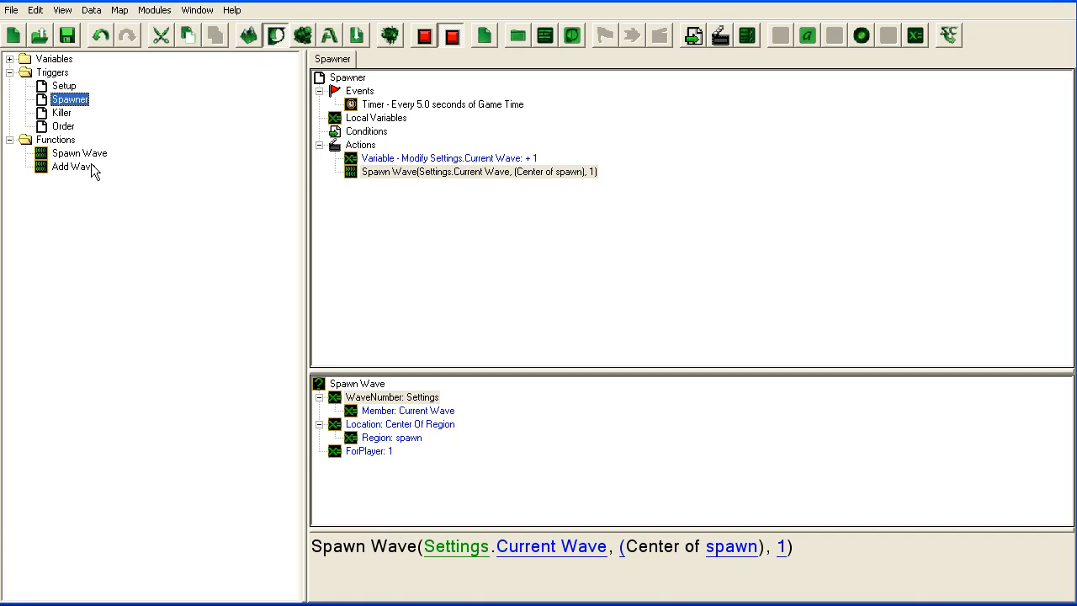
Check Add Wave's tmpWaveNumber initial value and Spawner's actions, then open the Setup trigger
{"action": "left_click", "coordinate": [73, 166]}
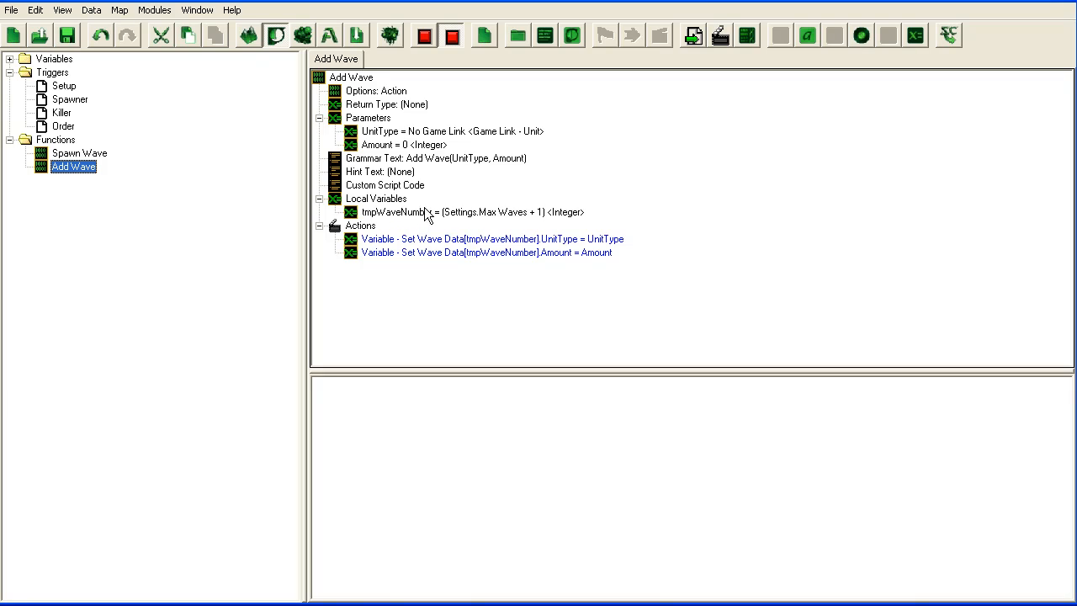
{"action": "left_click", "coordinate": [395, 212]}
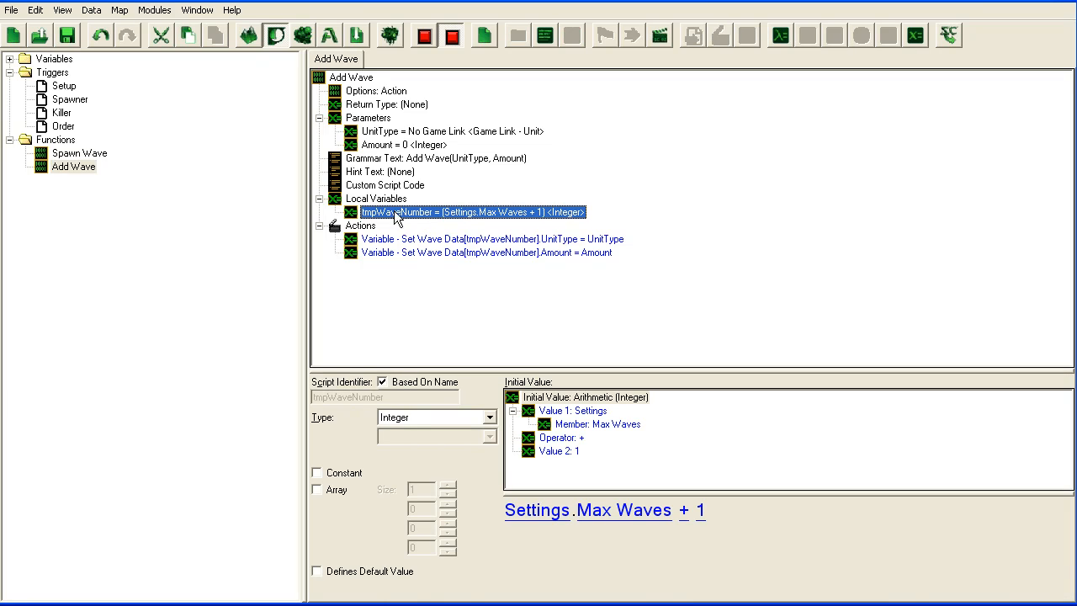
{"action": "mouse_move", "coordinate": [63, 126]}
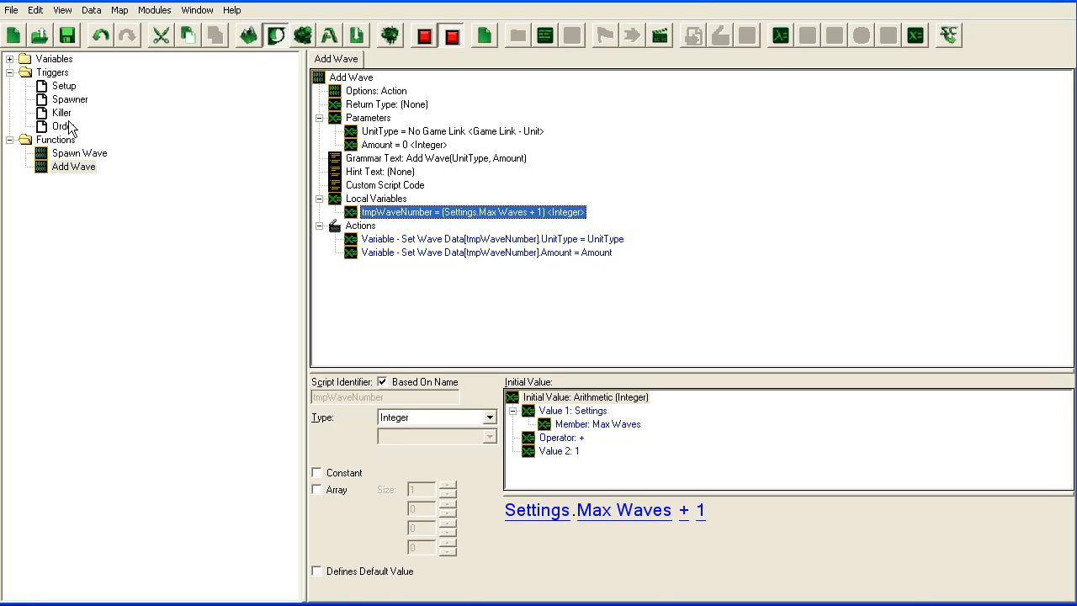
{"action": "left_click", "coordinate": [71, 100]}
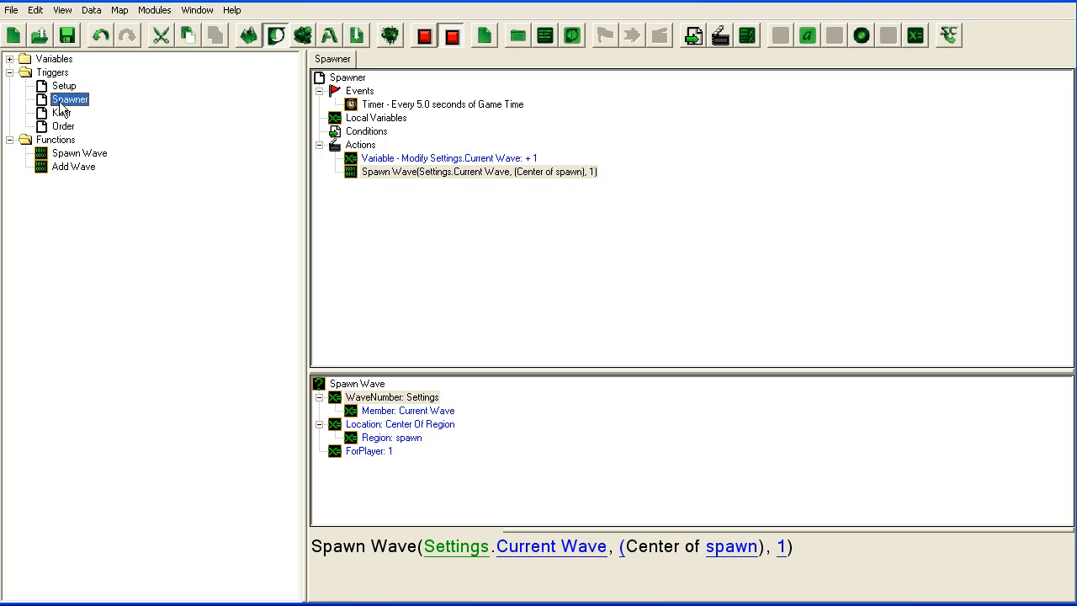
{"action": "left_click", "coordinate": [360, 144]}
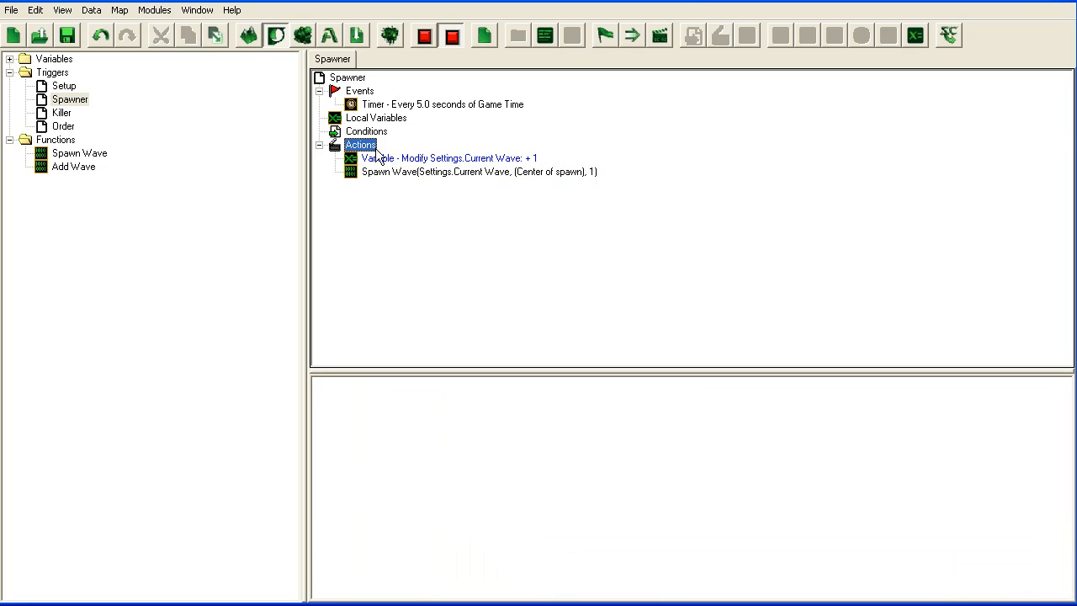
{"action": "mouse_move", "coordinate": [382, 151]}
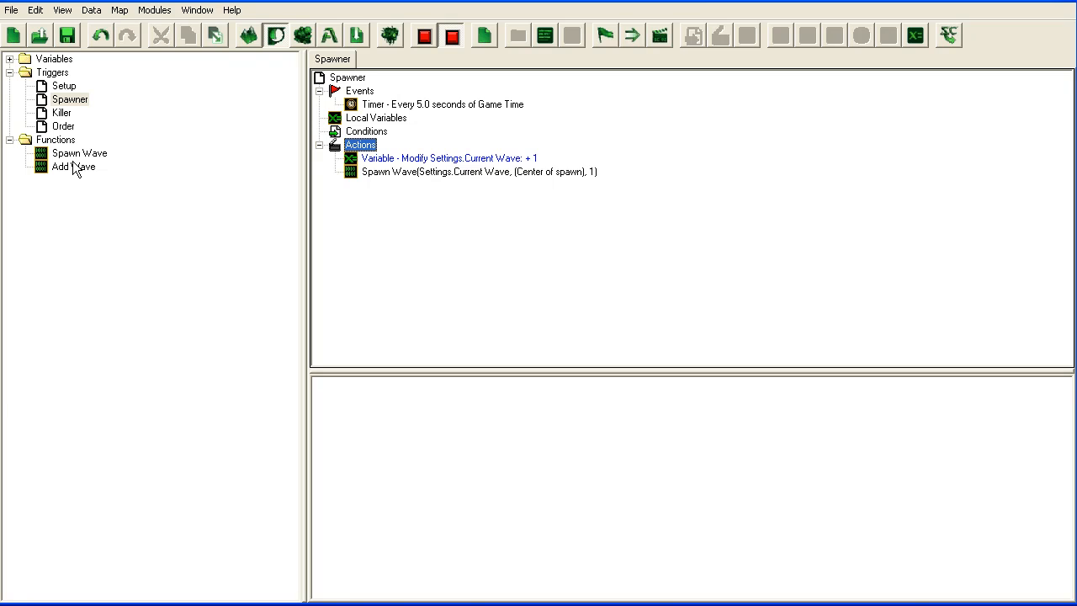
{"action": "mouse_move", "coordinate": [73, 172]}
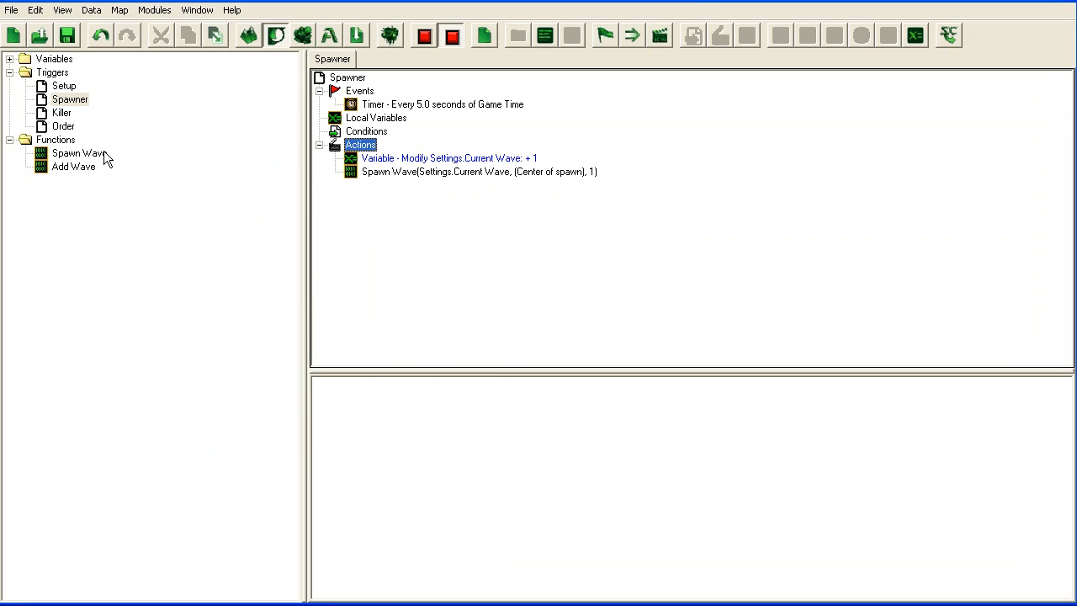
{"action": "left_click", "coordinate": [64, 87]}
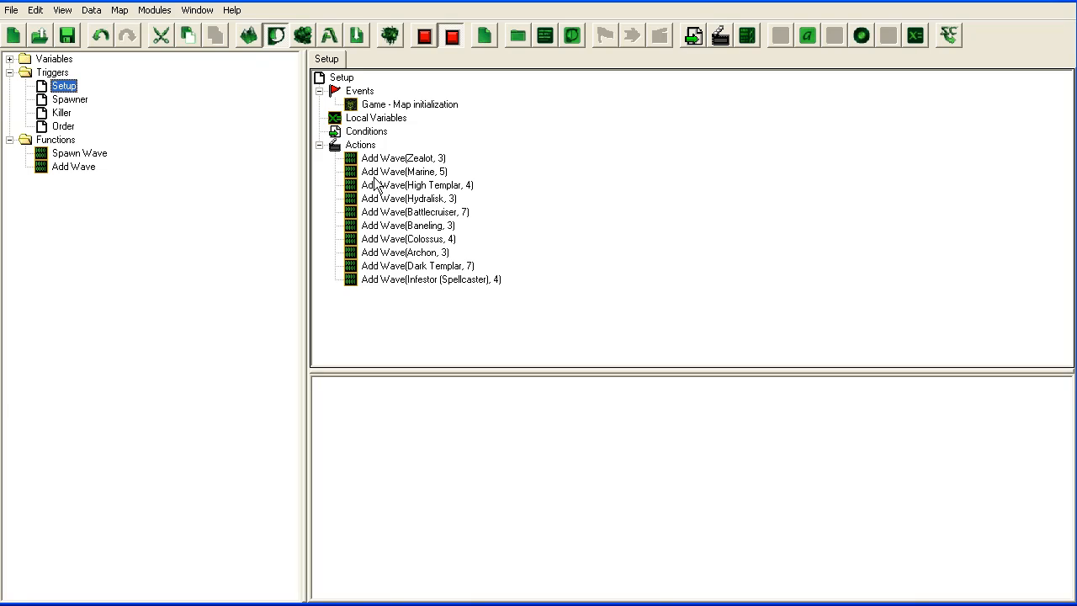
Inspect Add Wave's Wave Data Amount assignment and tmpWaveNumber initial value (Settings.Max Waves + 1)
{"action": "left_click", "coordinate": [73, 165]}
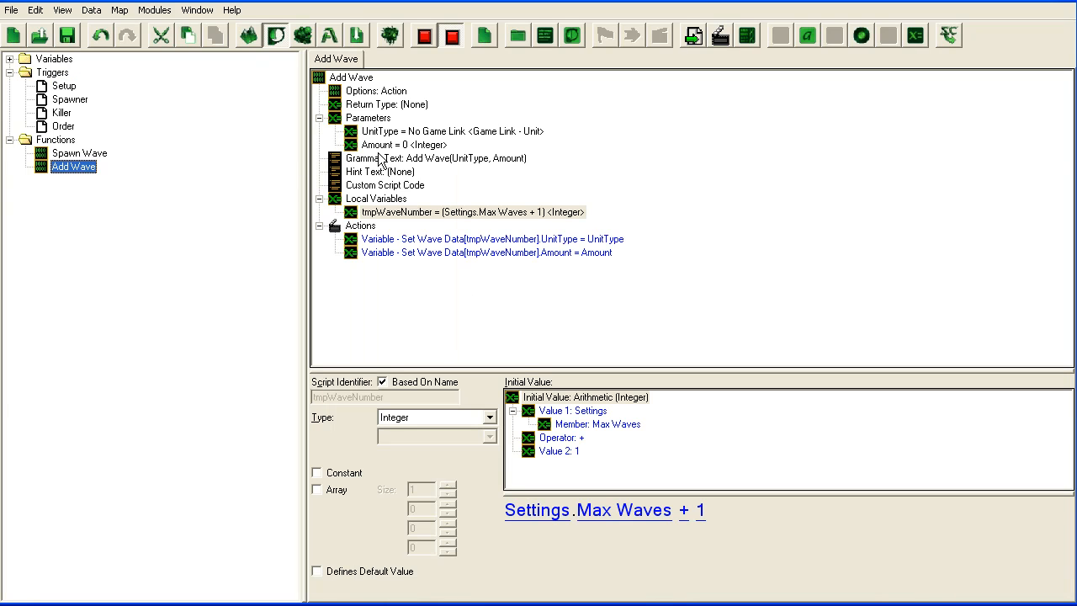
{"action": "left_click", "coordinate": [485, 252]}
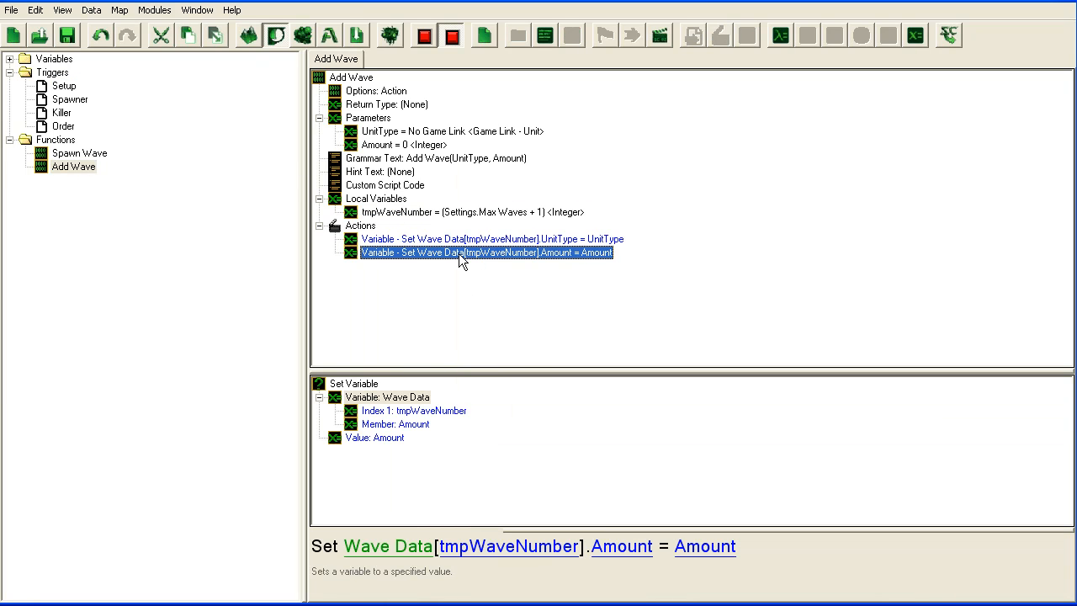
{"action": "left_click", "coordinate": [458, 212]}
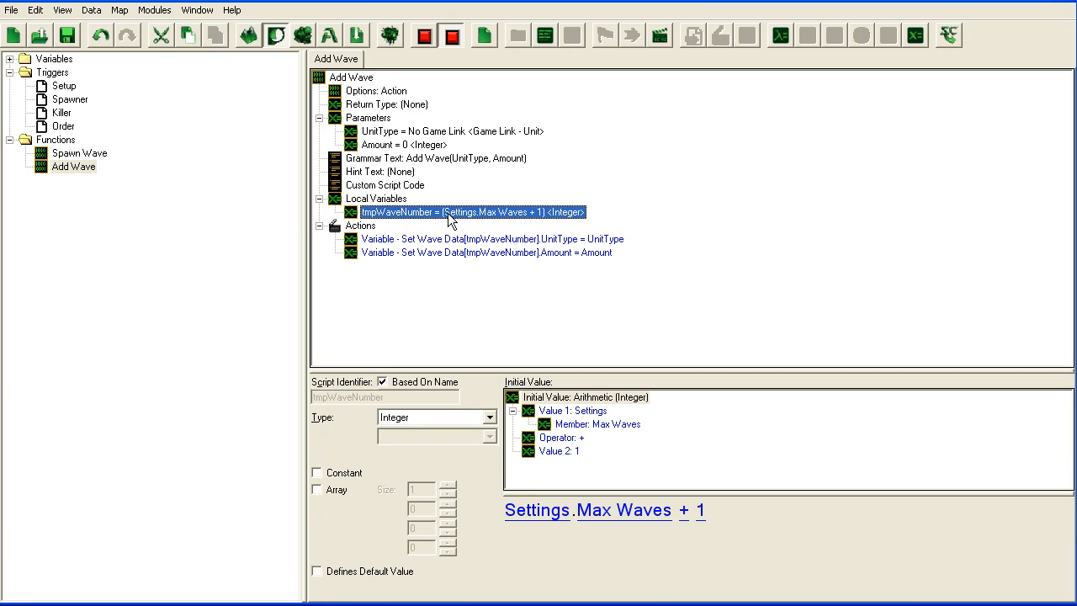
{"action": "mouse_move", "coordinate": [509, 257]}
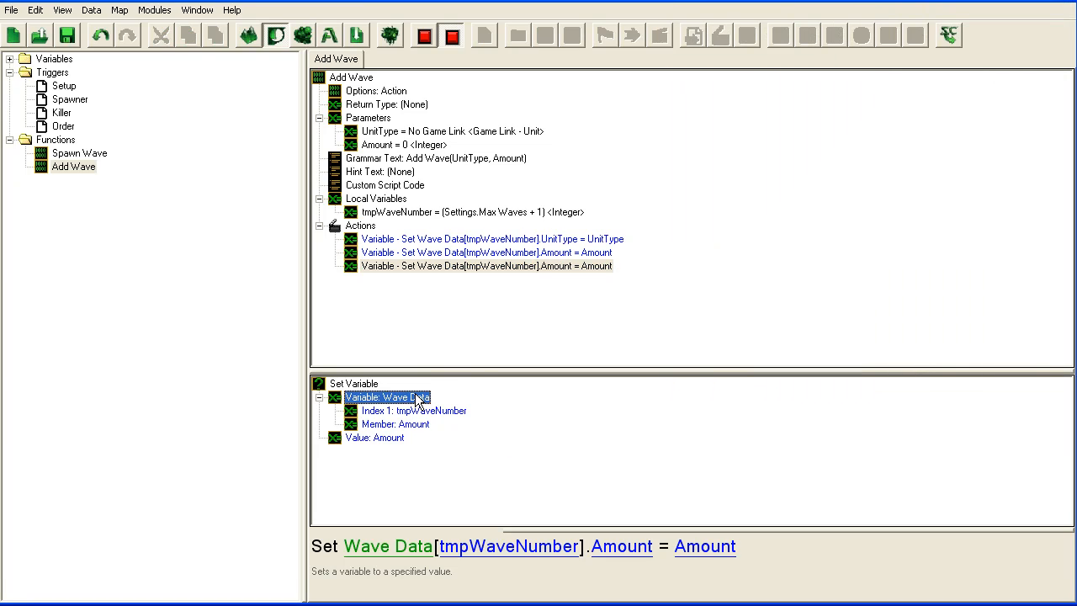
Set the new action's variable to Settings.Max Waves and its value to tmpWaveNumber
{"action": "double_click", "coordinate": [387, 397]}
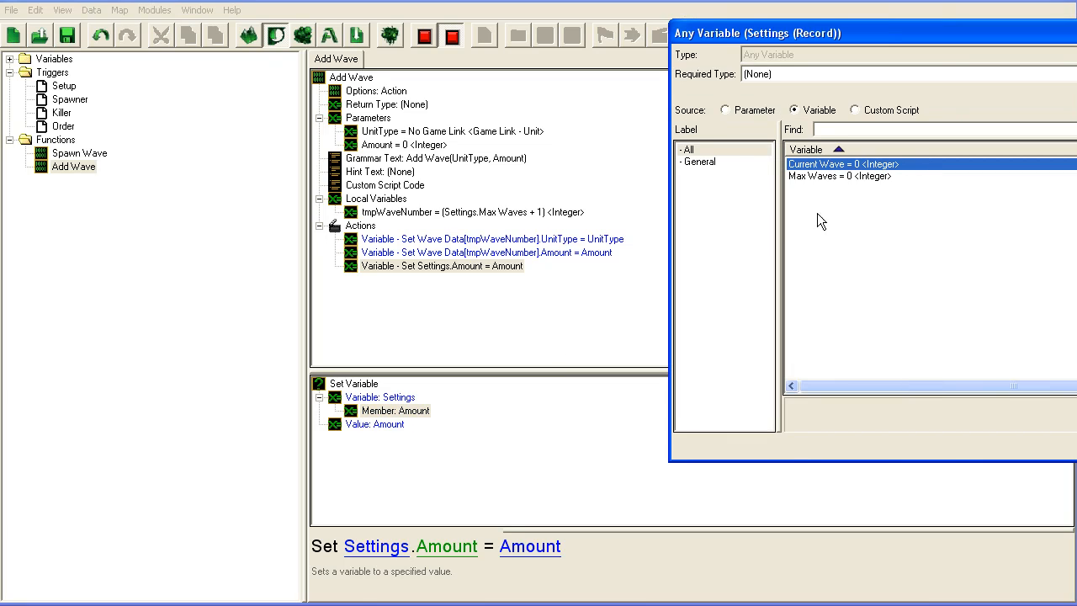
{"action": "left_click", "coordinate": [838, 176]}
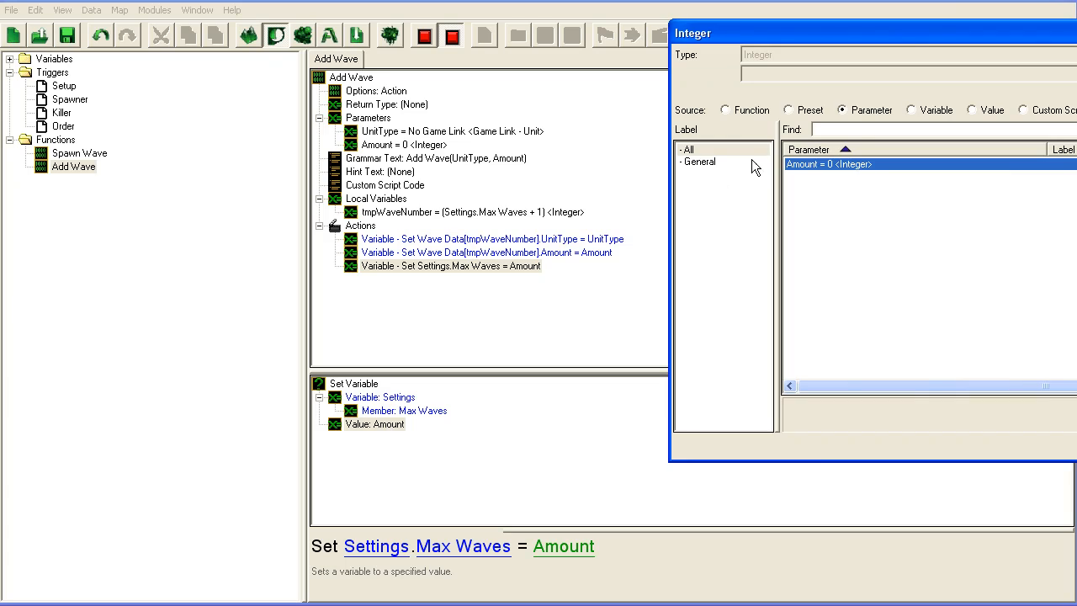
{"action": "left_click", "coordinate": [911, 109]}
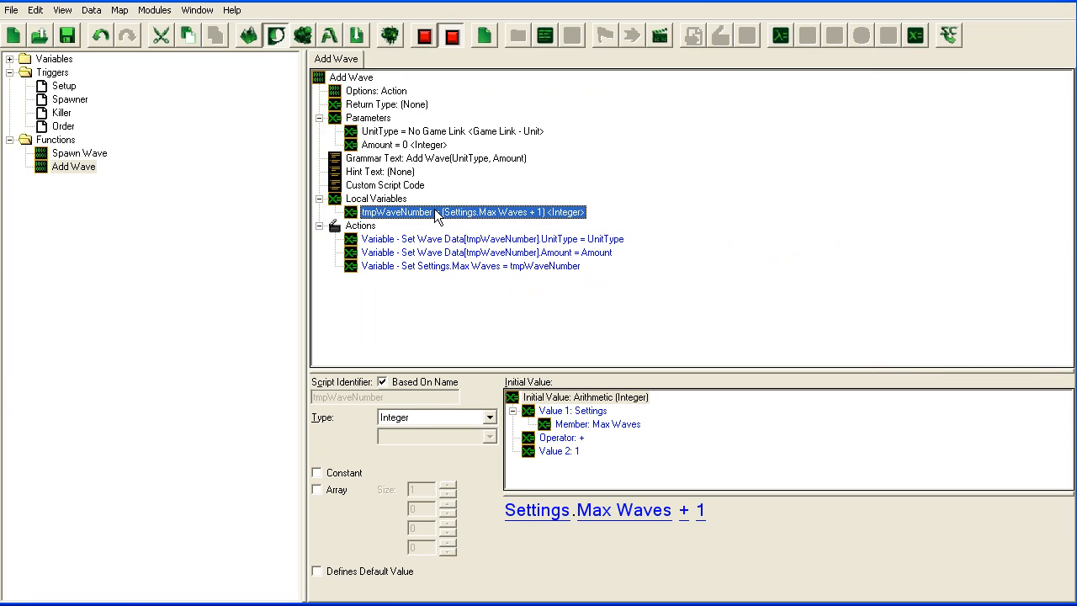
{"action": "left_click", "coordinate": [467, 265]}
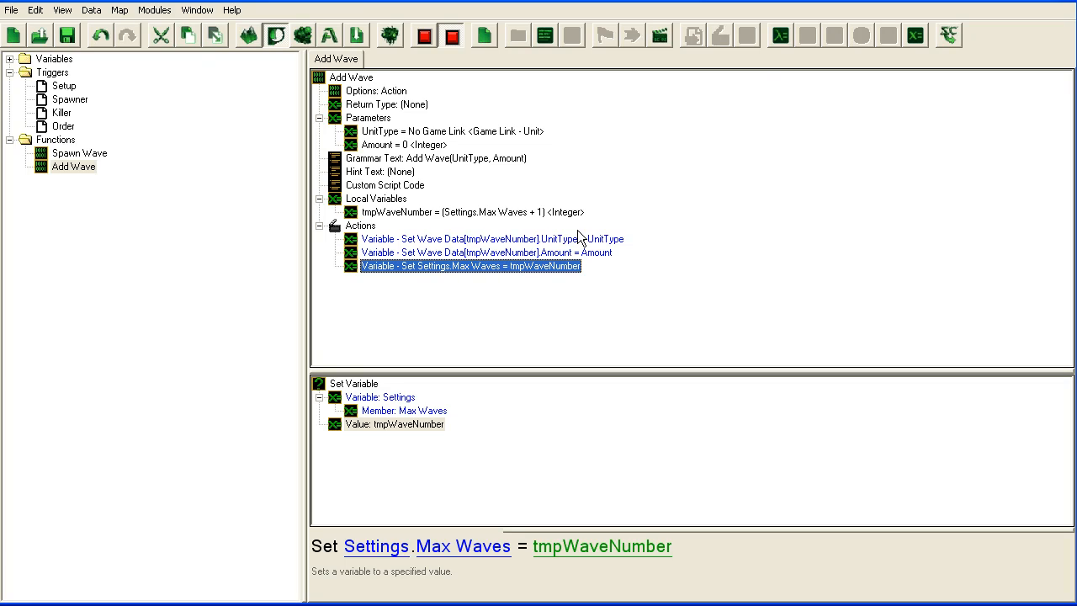
{"action": "mouse_move", "coordinate": [948, 38]}
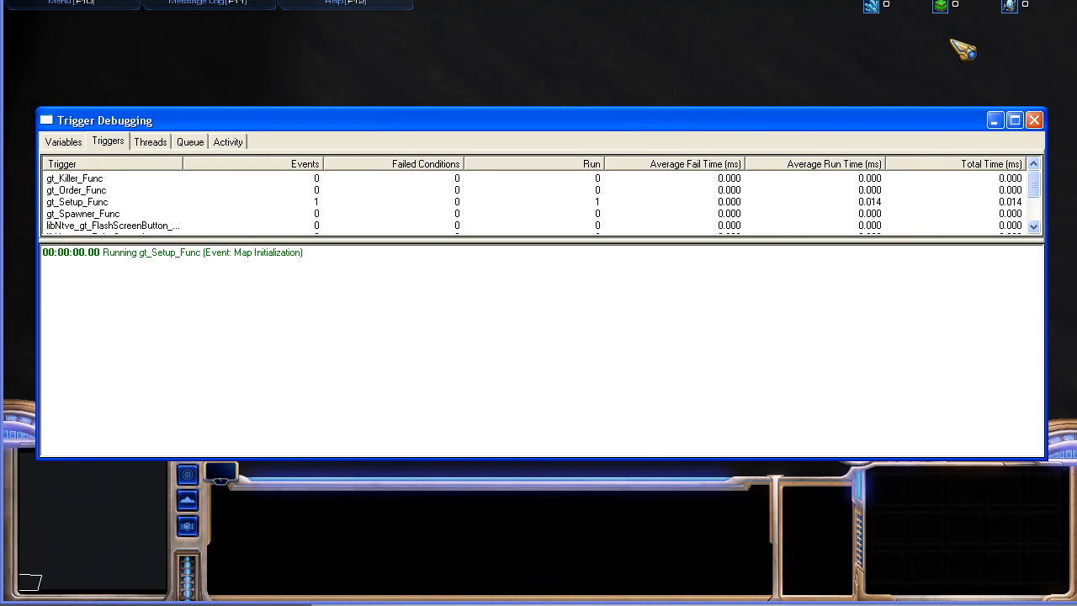
{"action": "mouse_move", "coordinate": [486, 185]}
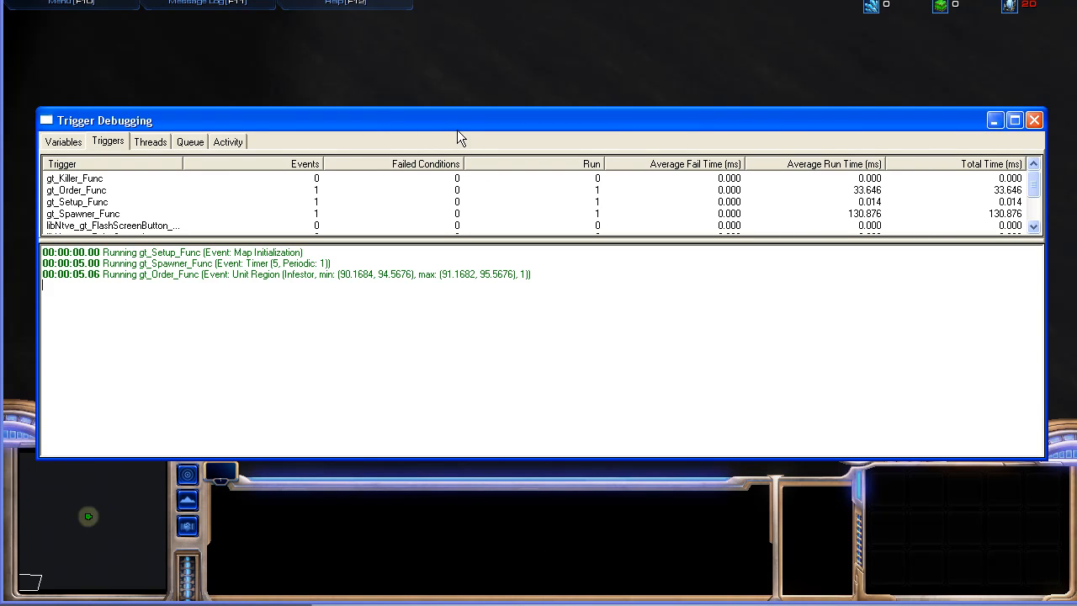
Run Test Document and confirm Setup, Spawner and Order fire in the debugger
{"action": "left_click", "coordinate": [1034, 121]}
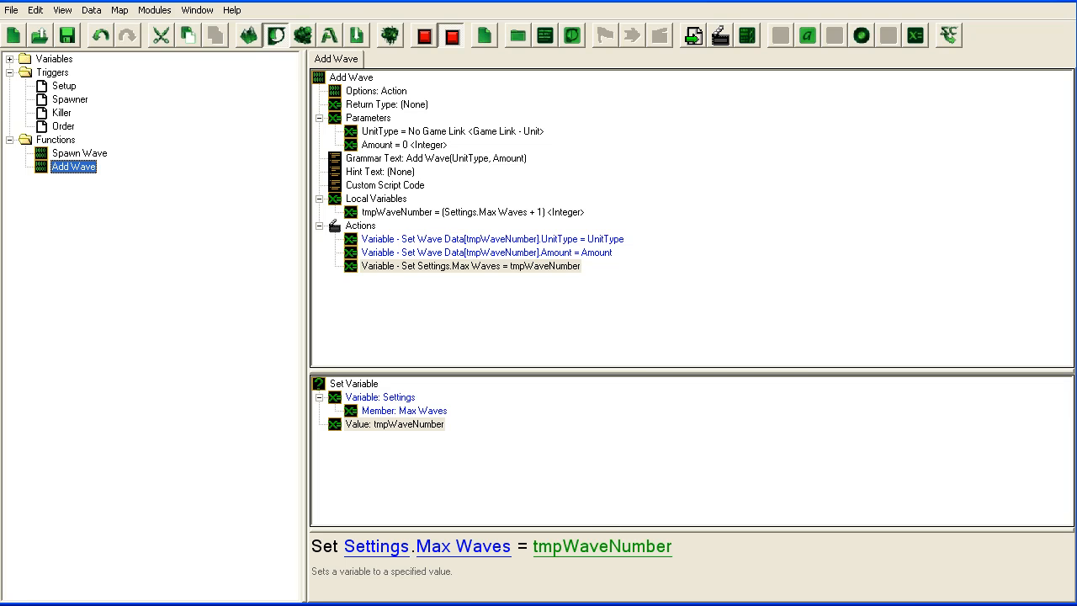
Launch a fresh test run of the wave spawner map
{"action": "left_click", "coordinate": [469, 265]}
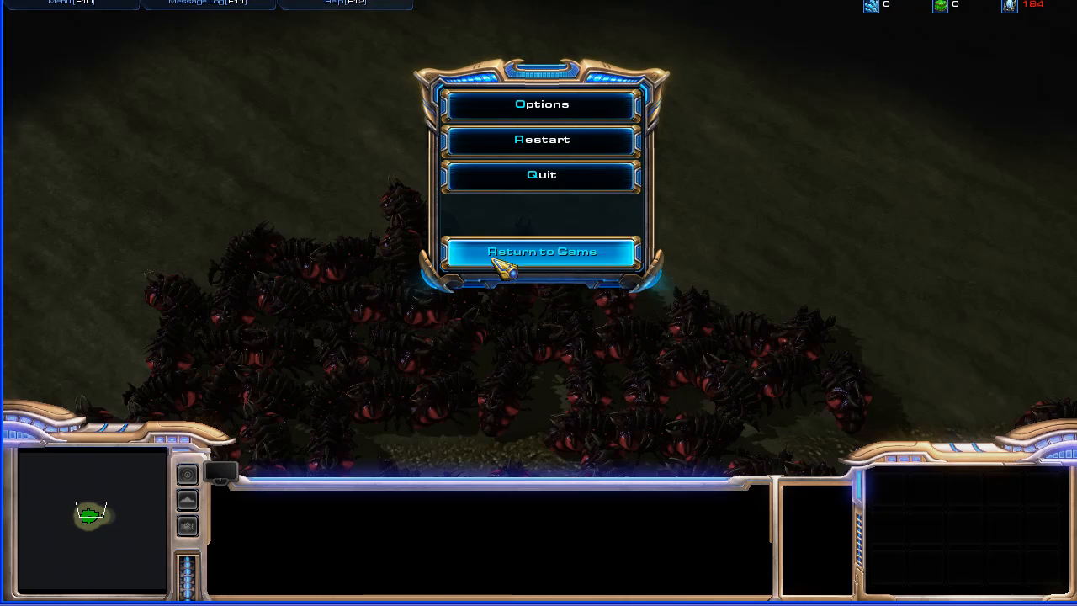
Resume the test game to watch waves spawn, then bring up the game menu
{"action": "left_click", "coordinate": [541, 250]}
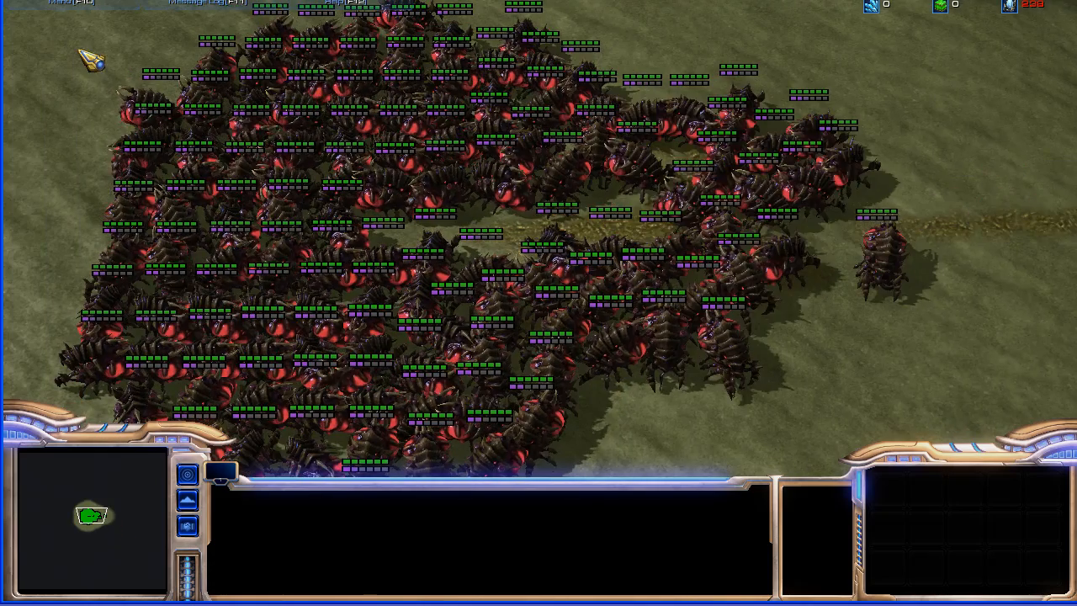
{"action": "key", "text": "Escape"}
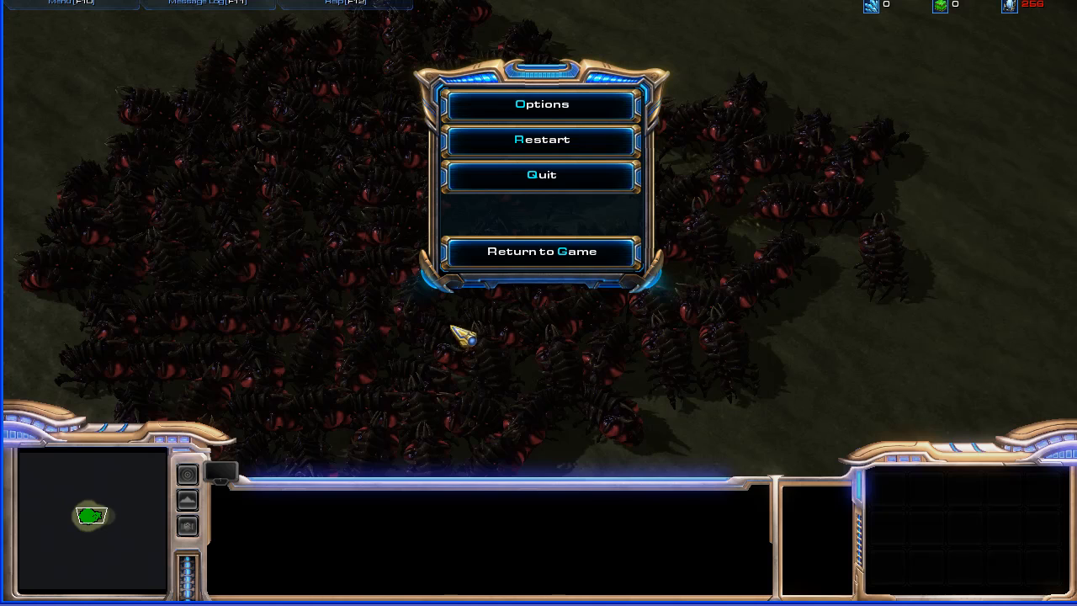
{"action": "mouse_move", "coordinate": [143, 285]}
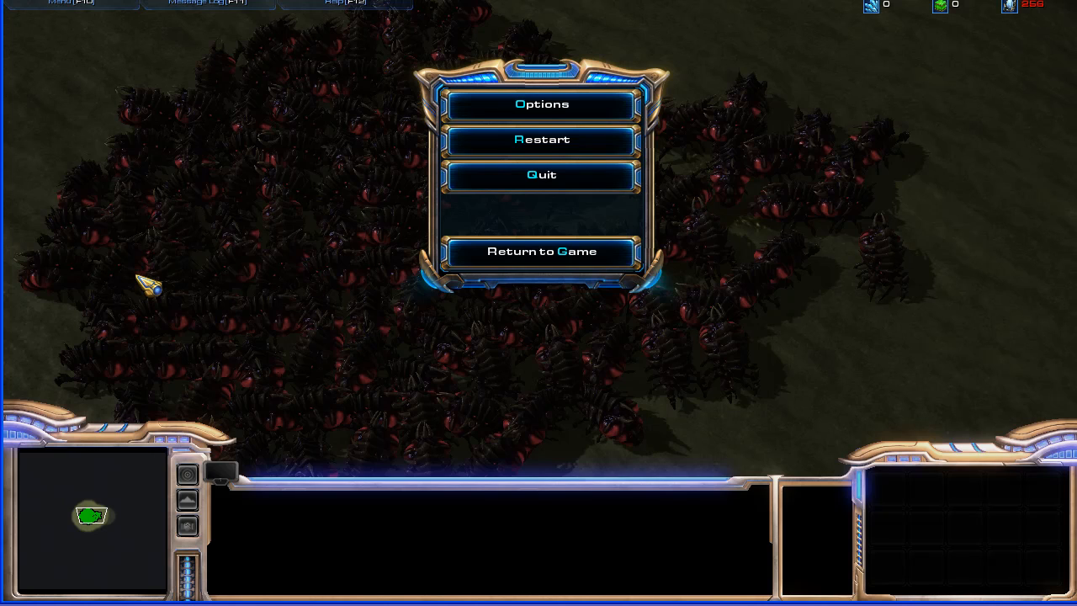
{"action": "mouse_move", "coordinate": [755, 595]}
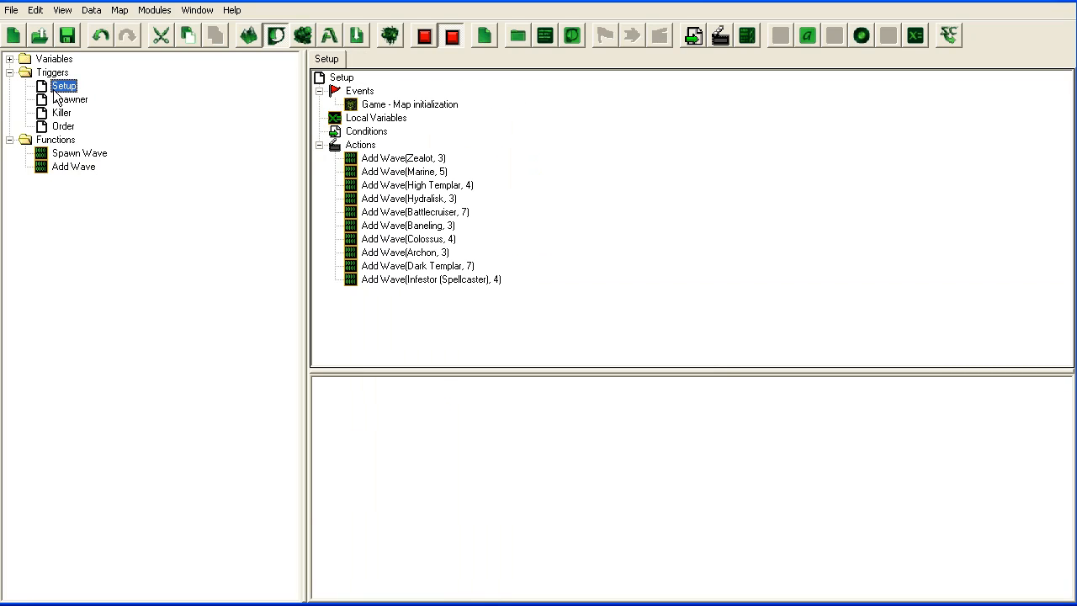
Inspect the Spawner trigger's Spawn Wave call and function, then return to Functions
{"action": "left_click", "coordinate": [67, 101]}
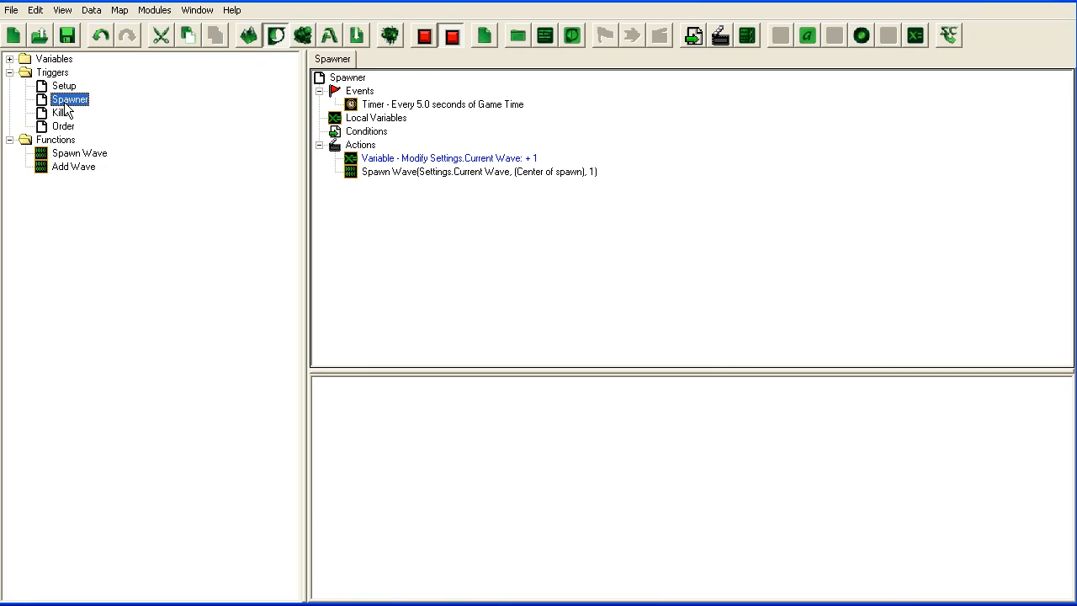
{"action": "left_click", "coordinate": [478, 171]}
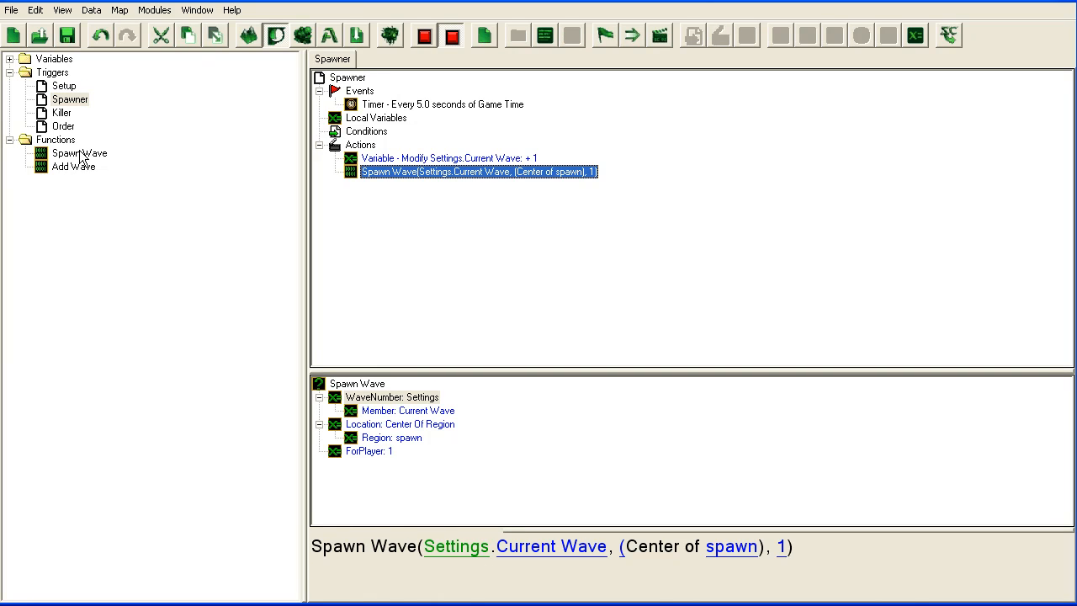
{"action": "left_click", "coordinate": [79, 153]}
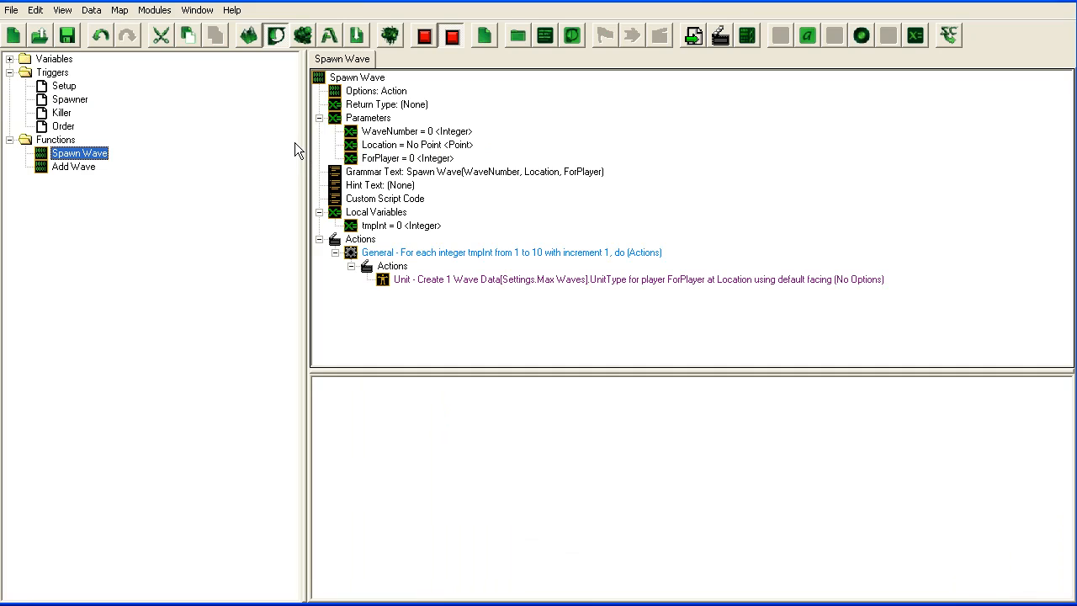
{"action": "mouse_move", "coordinate": [150, 154]}
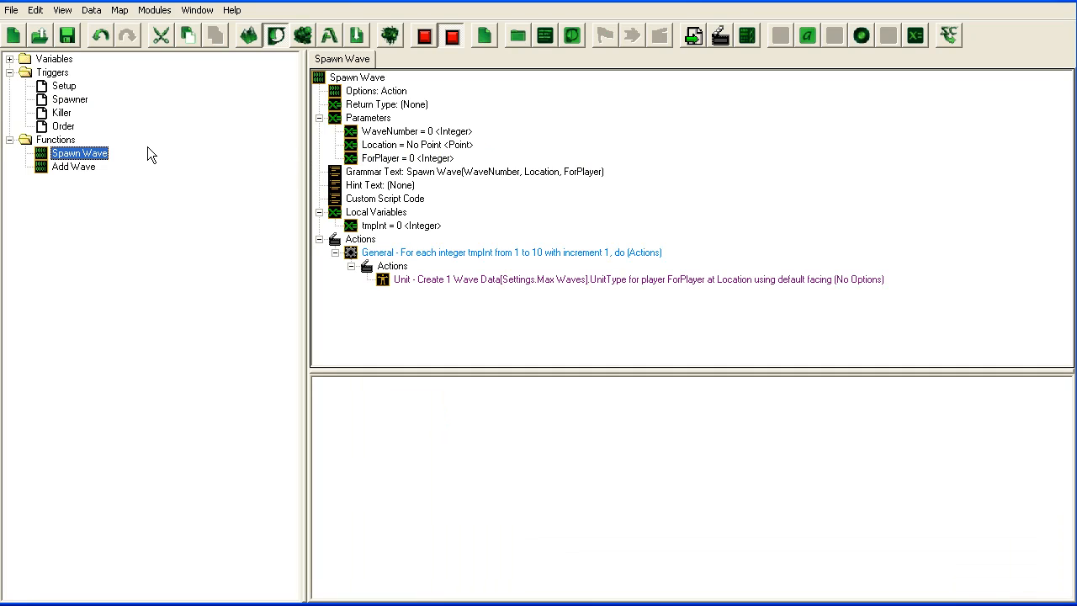
{"action": "left_click", "coordinate": [56, 139]}
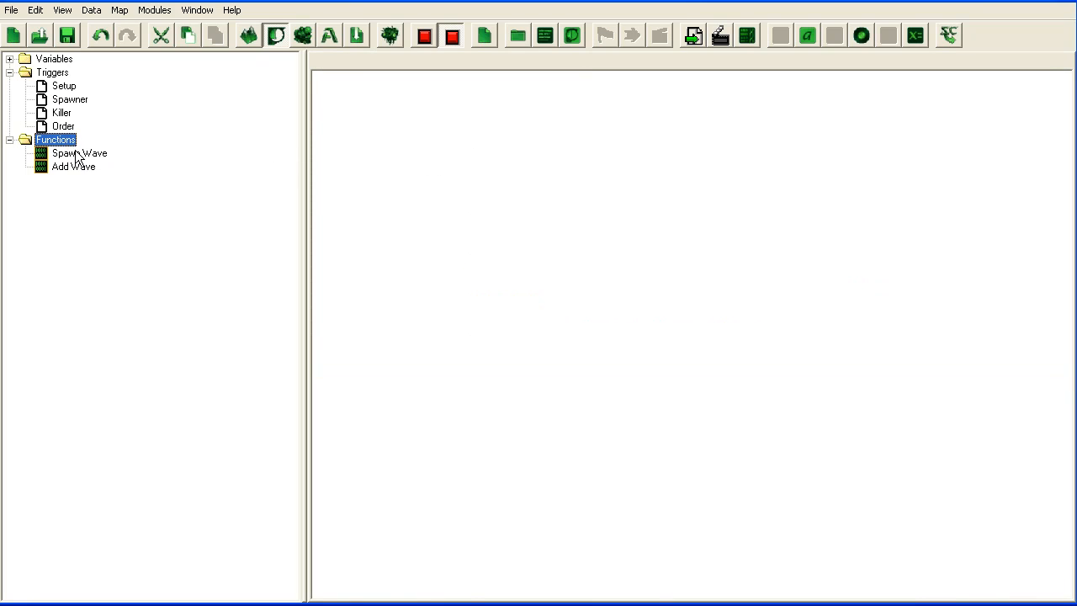